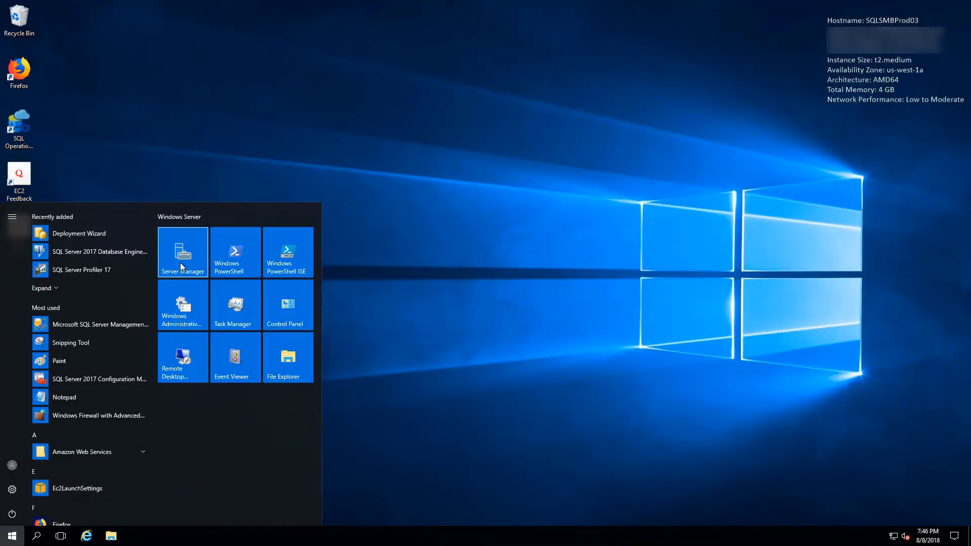
# Install Failover Clustering with management tools on SQLSMBProd03 via the Add Roles and Features wizard
pyautogui.click(181, 252)
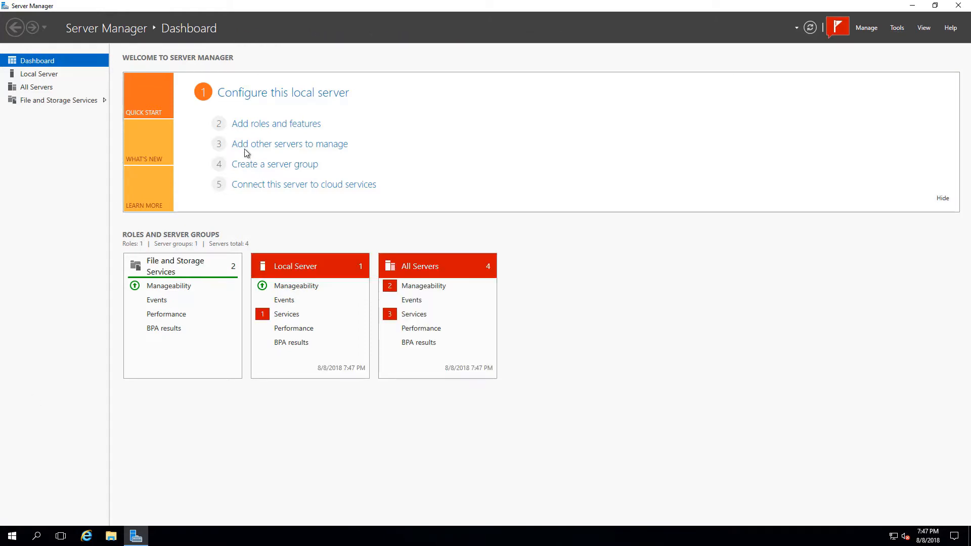
pyautogui.click(366, 364)
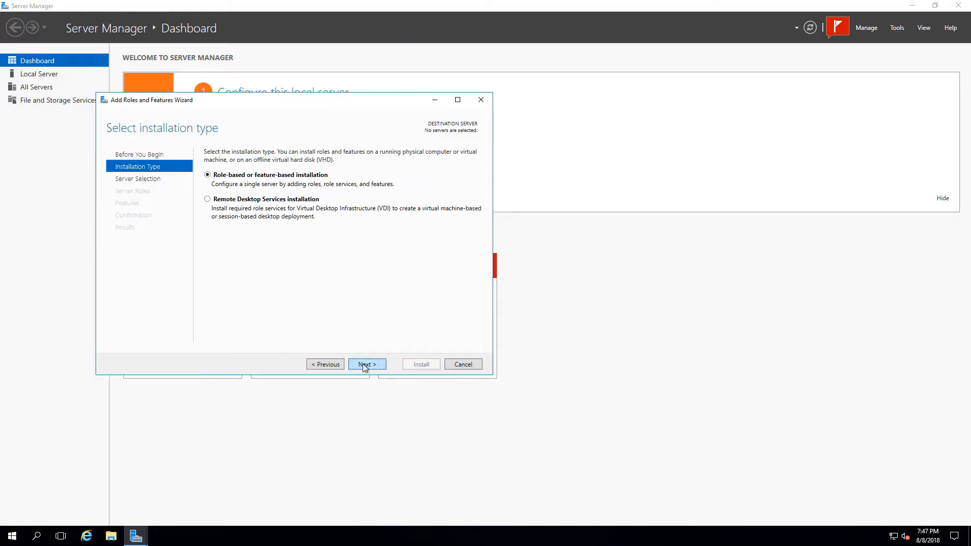
pyautogui.click(366, 363)
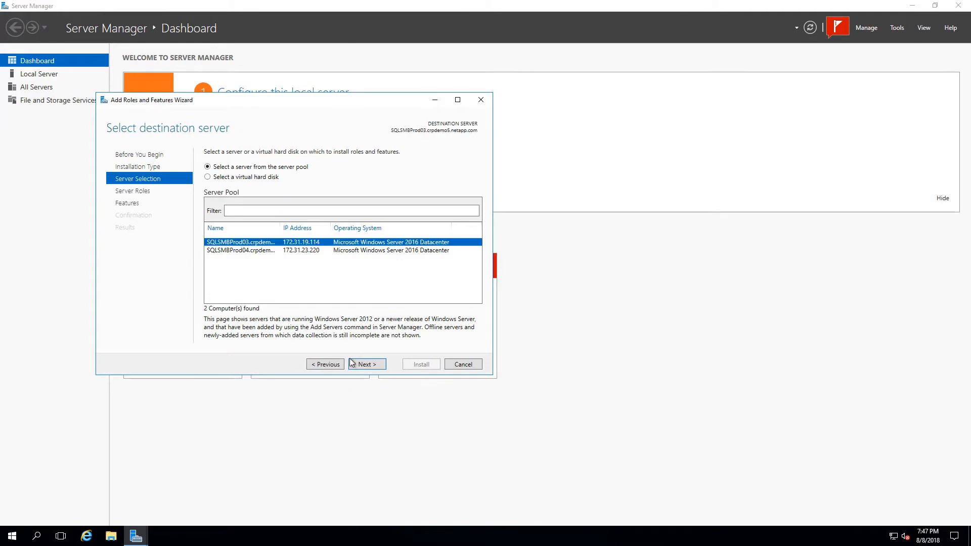
pyautogui.click(366, 364)
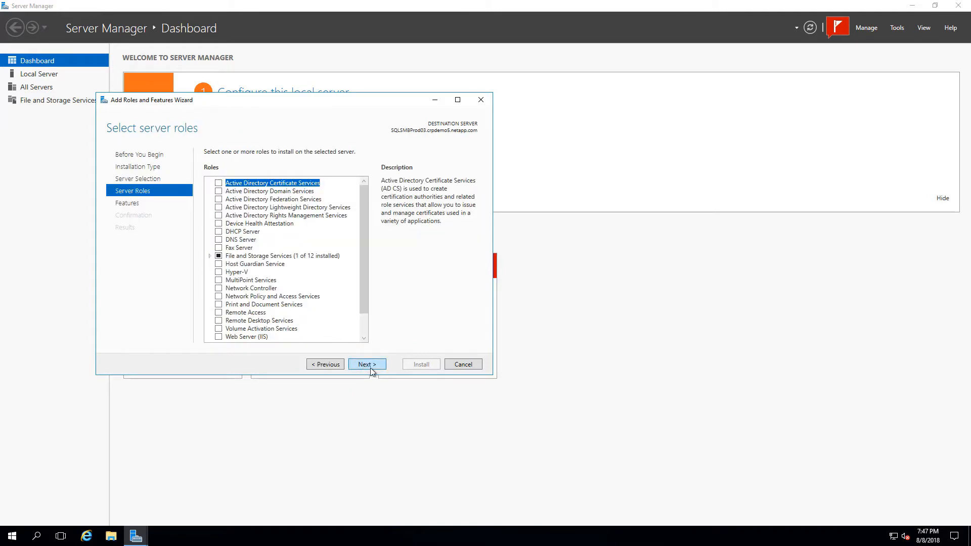
pyautogui.click(366, 364)
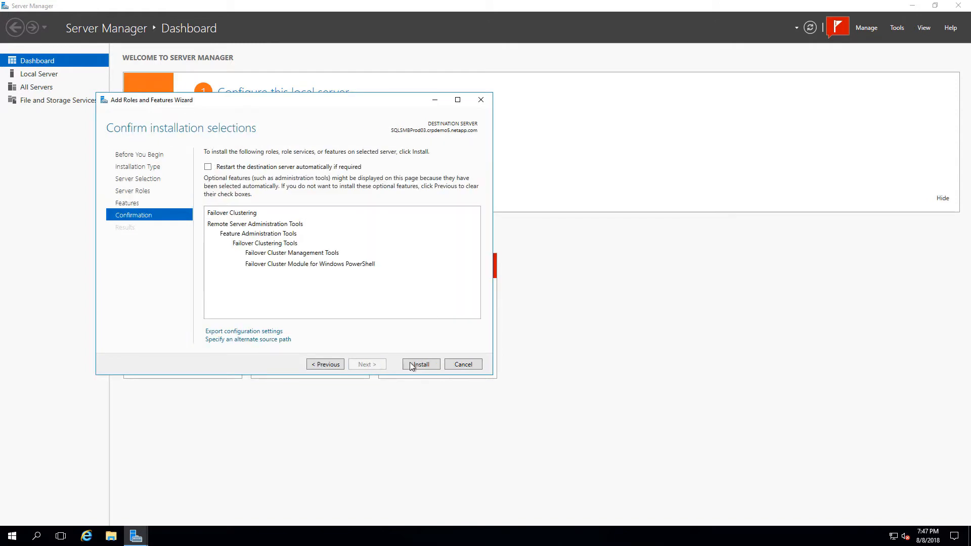
pyautogui.click(420, 364)
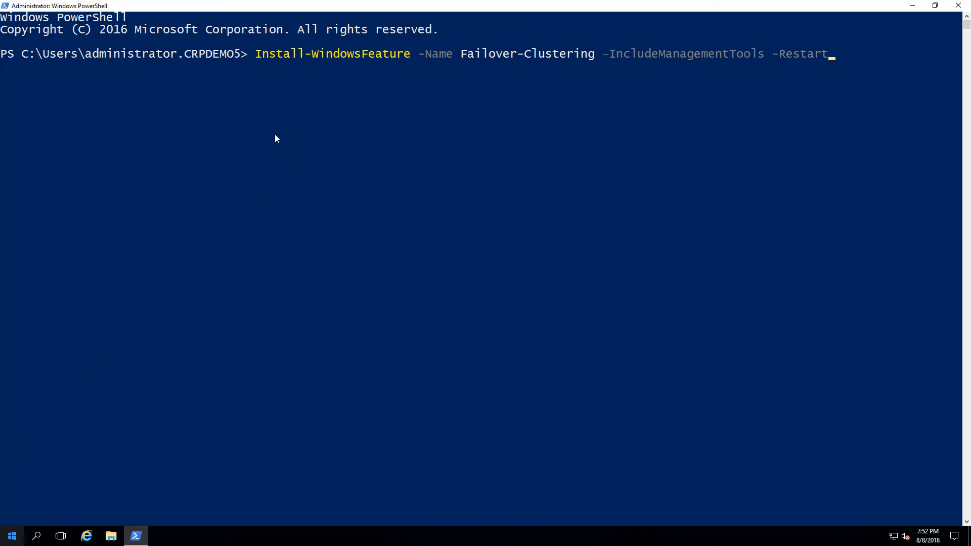
pyautogui.moveTo(817, 54)
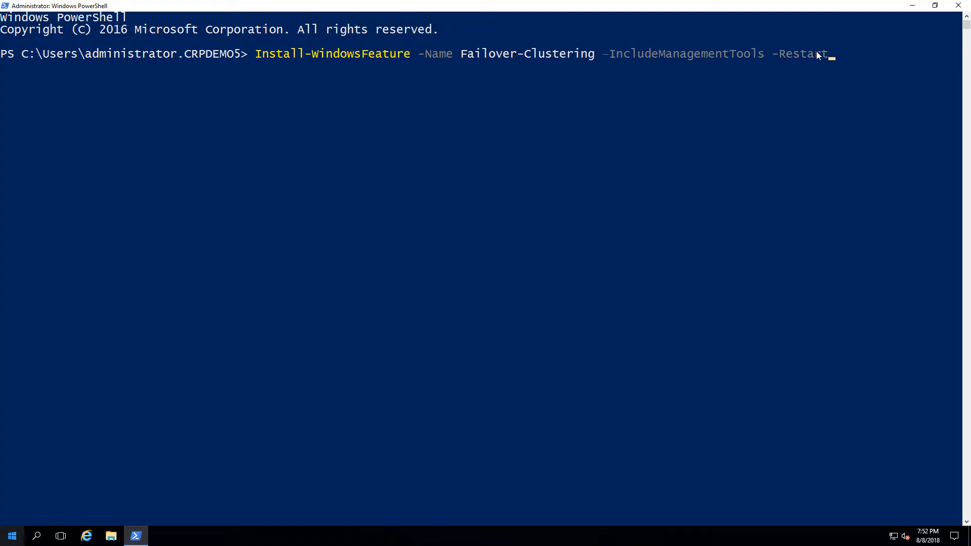
pyautogui.moveTo(832, 53)
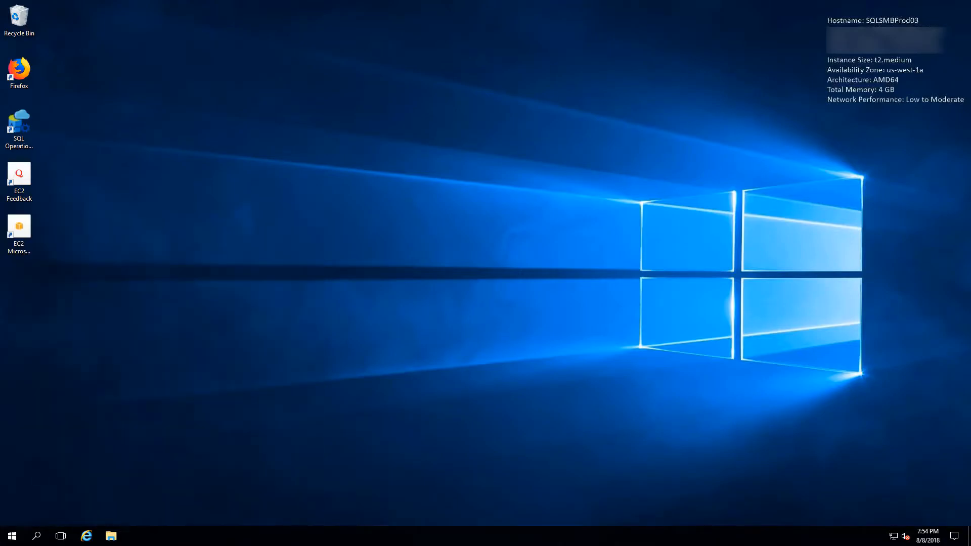
# Launch Failover Cluster Manager from Tools and start the Create Cluster wizard
pyautogui.click(895, 27)
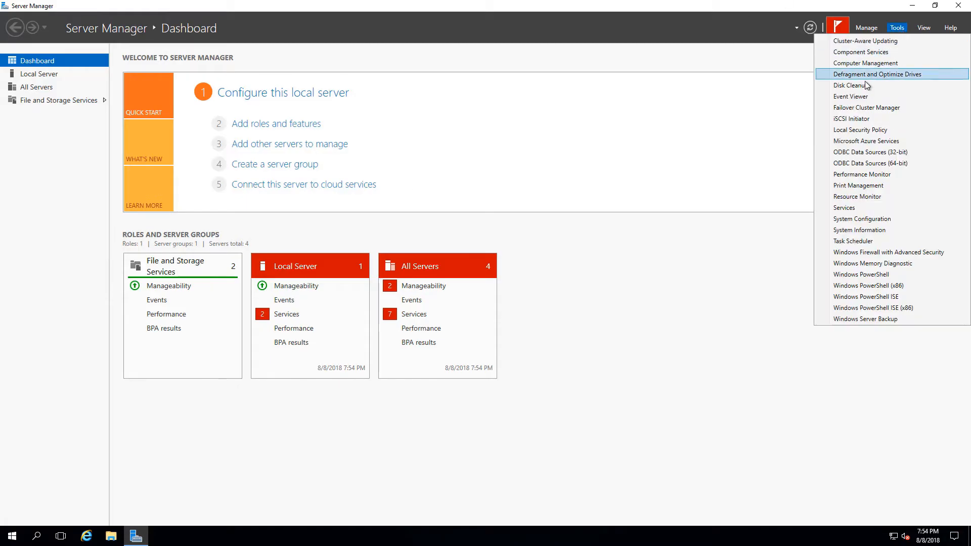
pyautogui.click(866, 107)
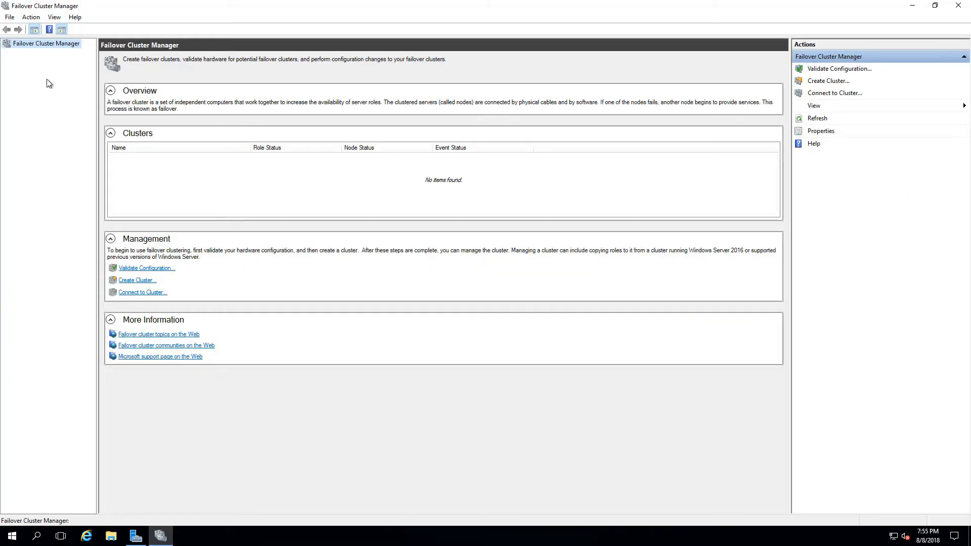
pyautogui.rightClick(46, 43)
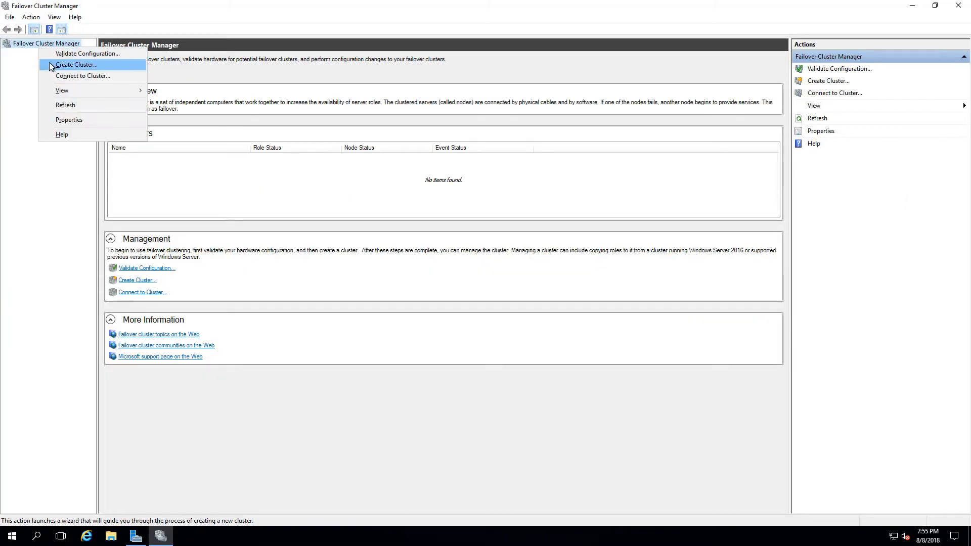
pyautogui.click(76, 65)
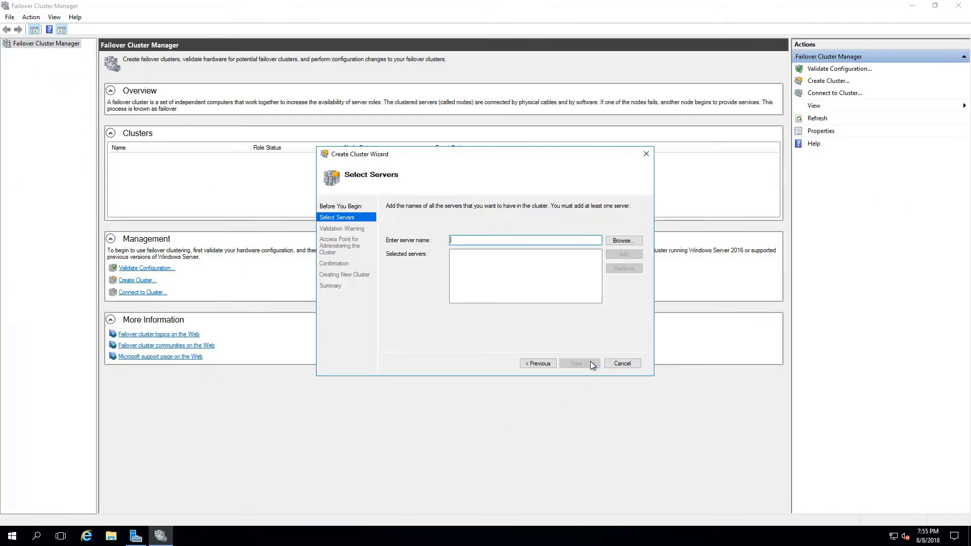
# Add SQLSMBProd03 and SQLSMBProd04 as cluster servers and proceed to validation
pyautogui.write('SQLSMB')
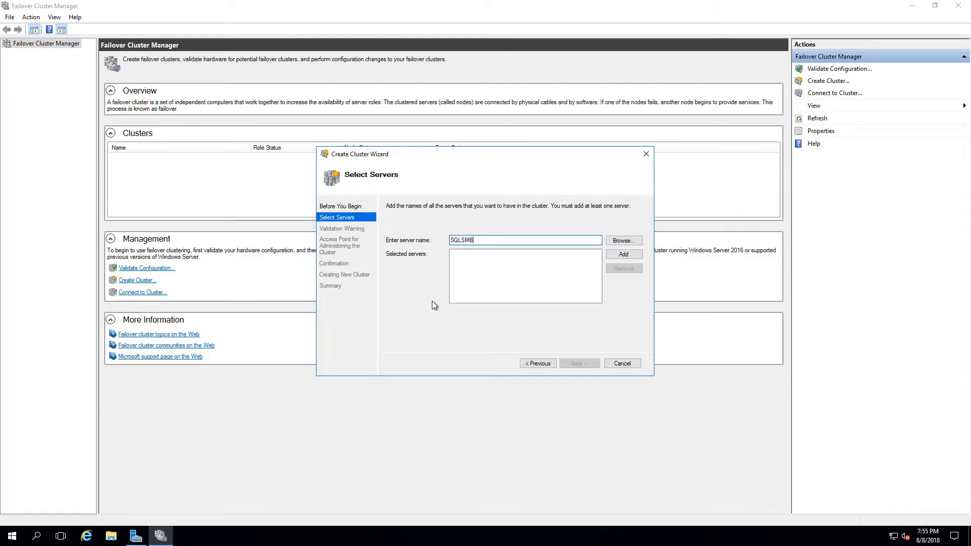
pyautogui.click(623, 254)
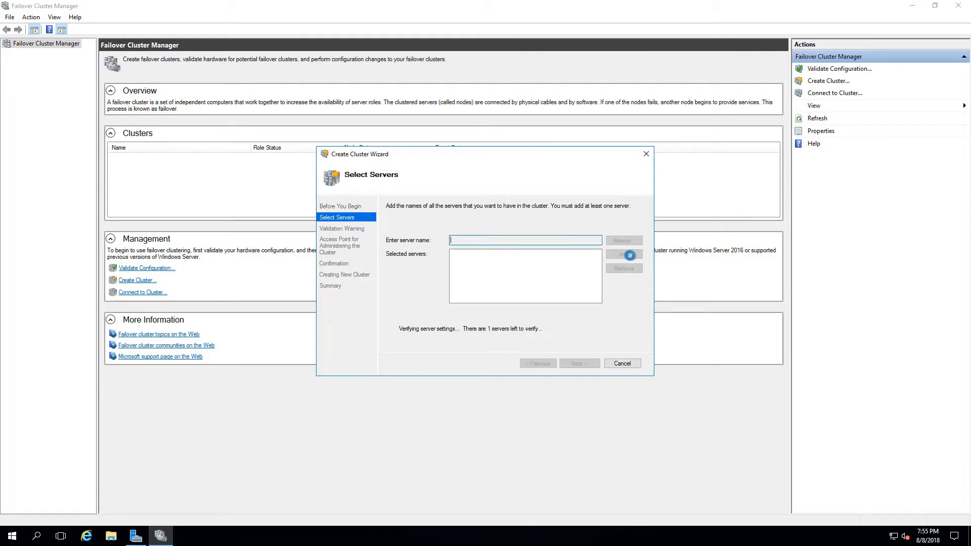
pyautogui.write('SQLSMB')
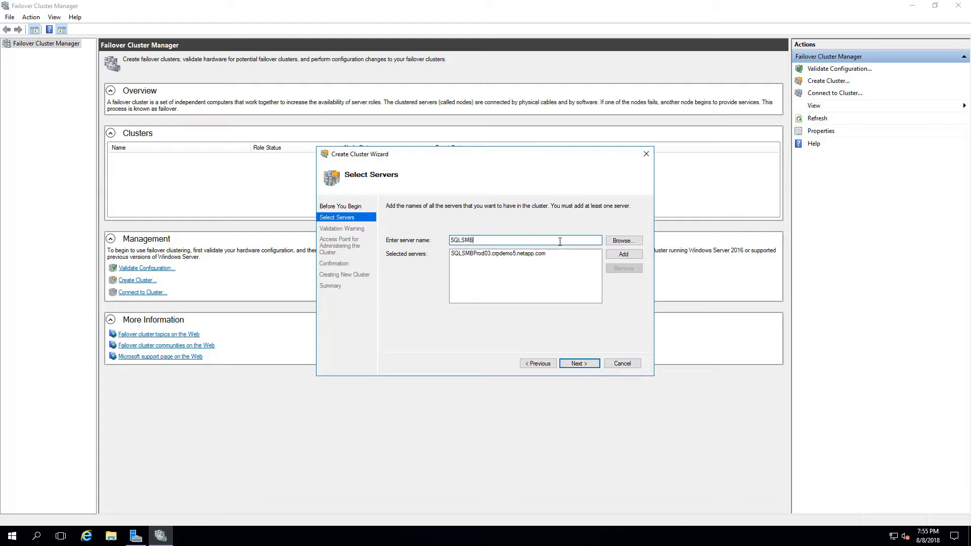
pyautogui.click(622, 254)
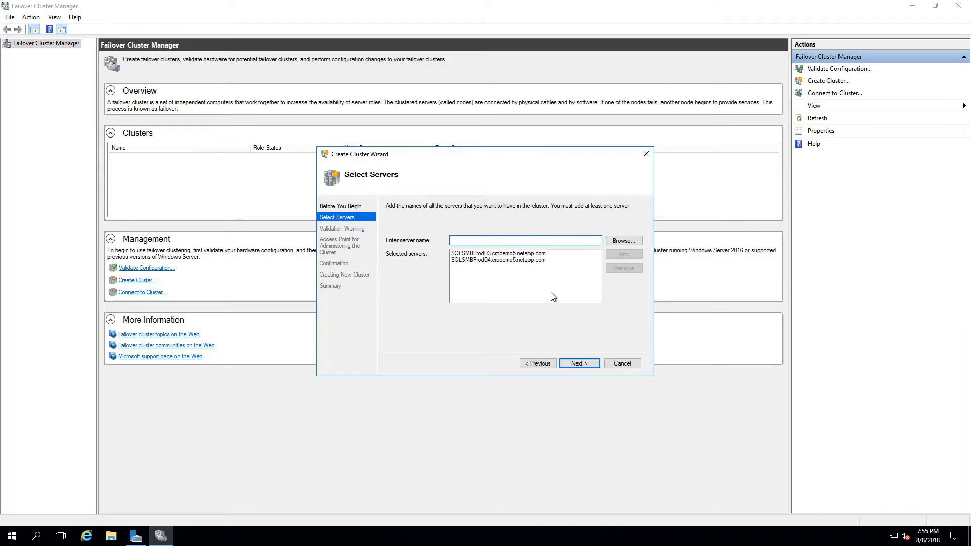
pyautogui.click(578, 363)
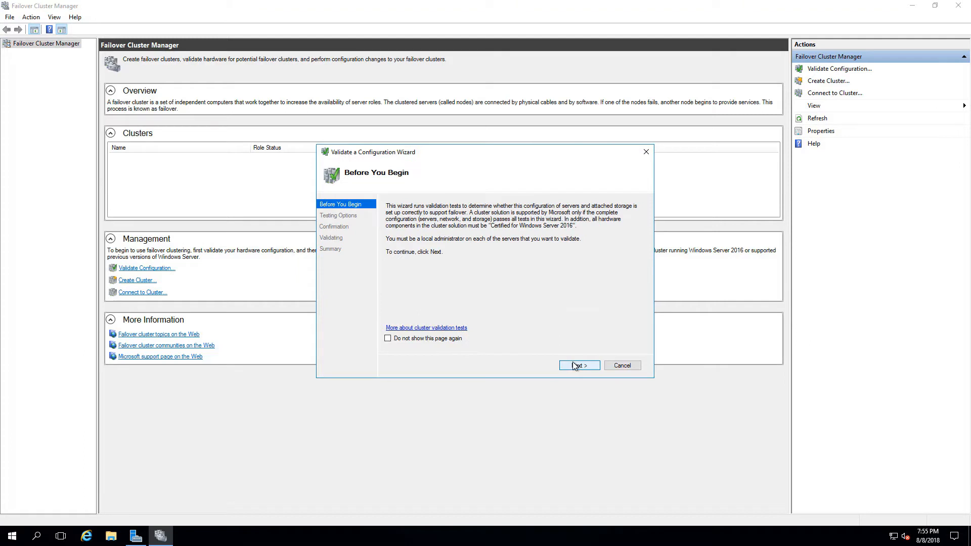
# Run only the selected validation tests on both servers so each reports as validated
pyautogui.click(577, 365)
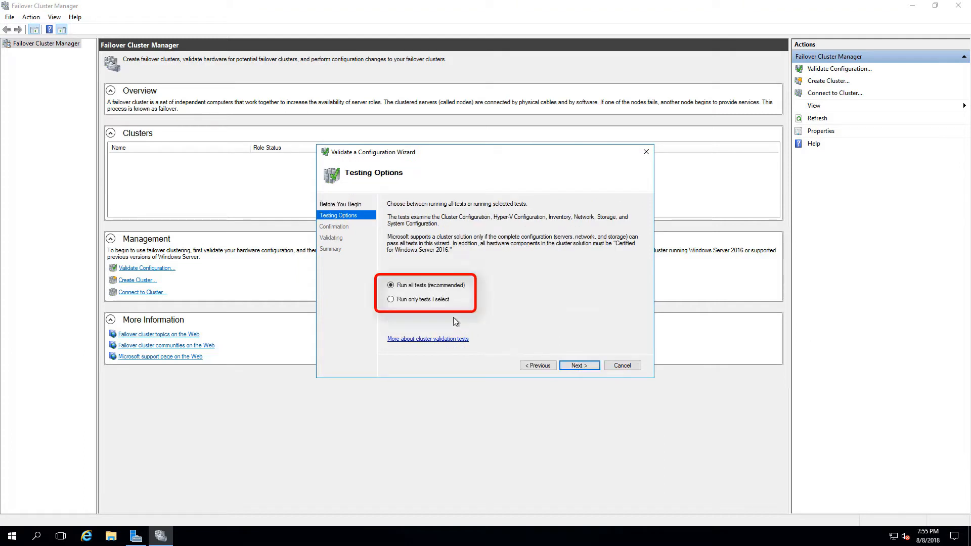
pyautogui.click(390, 299)
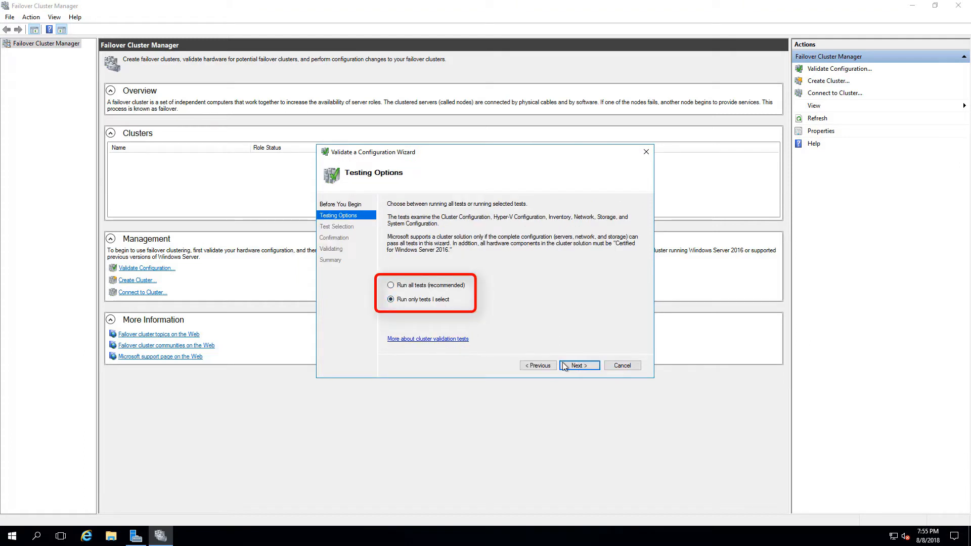
pyautogui.click(577, 365)
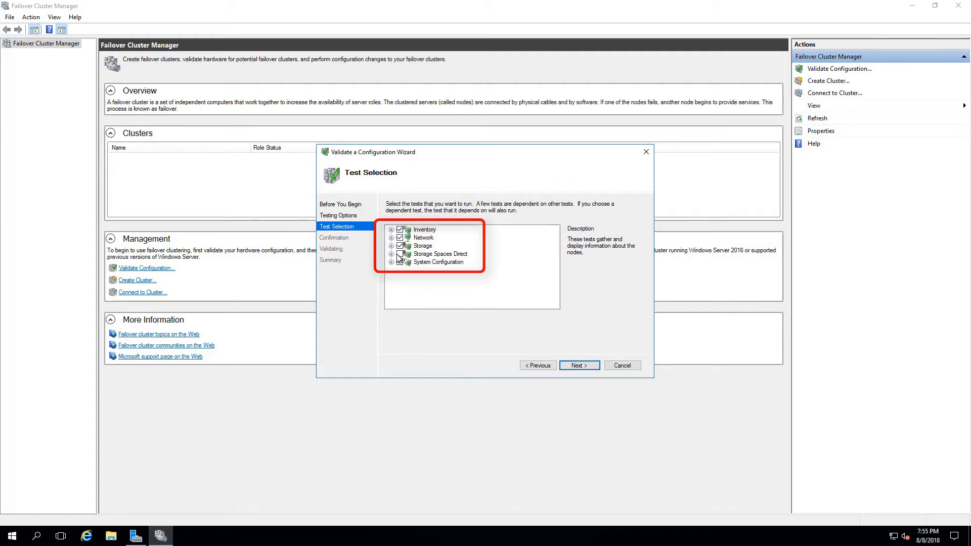
pyautogui.click(400, 246)
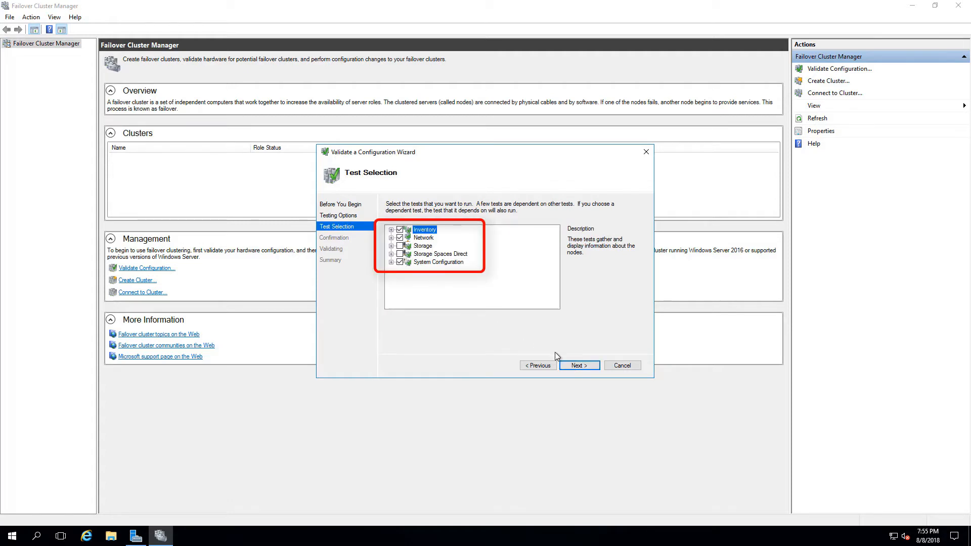
pyautogui.click(579, 365)
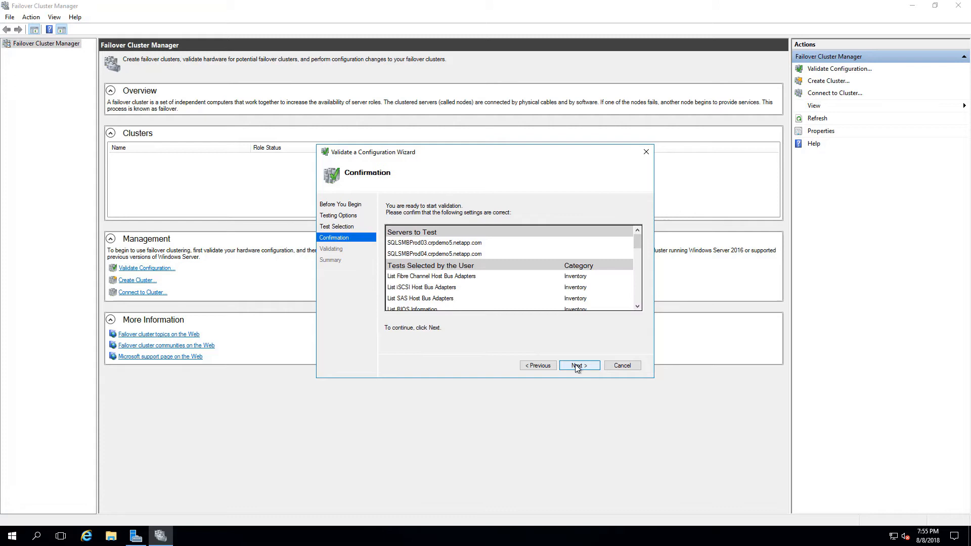
pyautogui.click(577, 365)
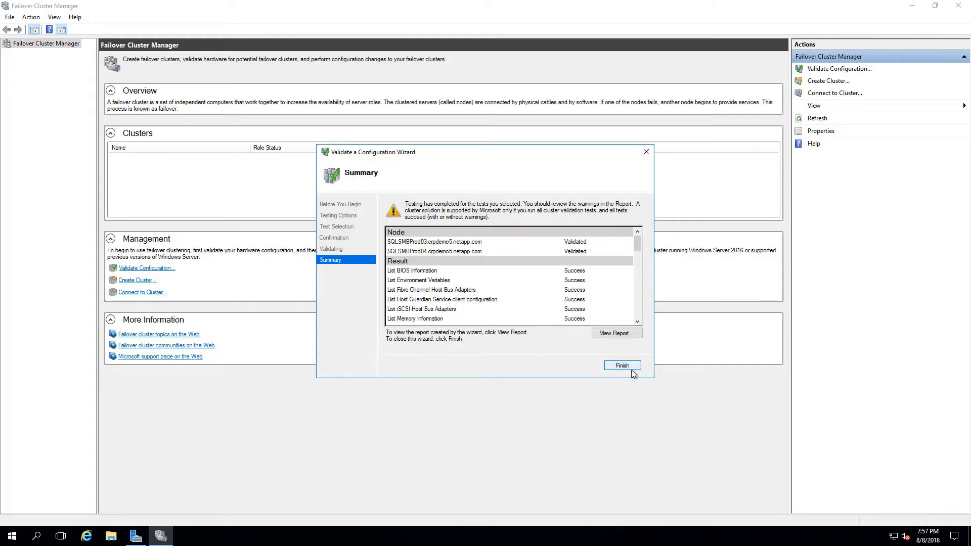
# Create cluster SQLSMBProdCluster without adding eligible storage and finish the wizard
pyautogui.click(622, 365)
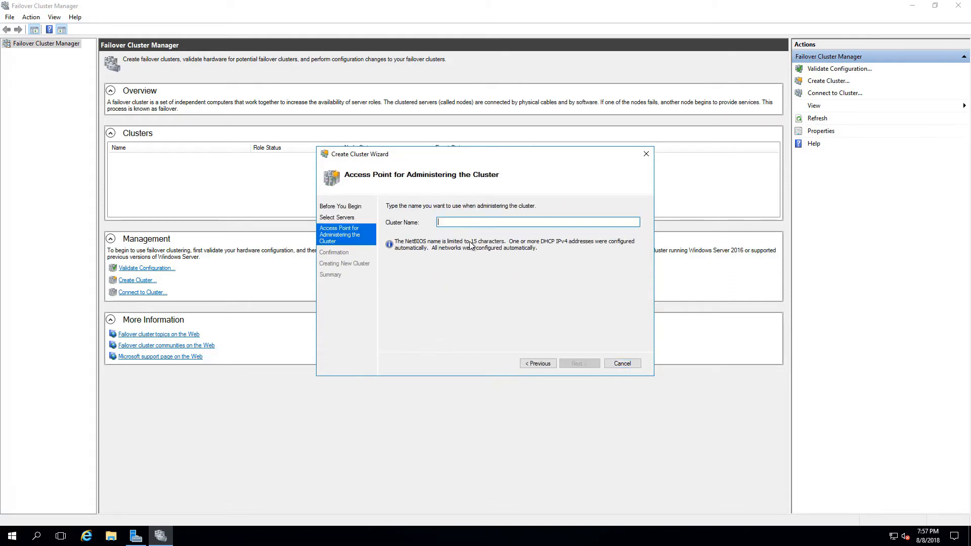
pyautogui.click(577, 363)
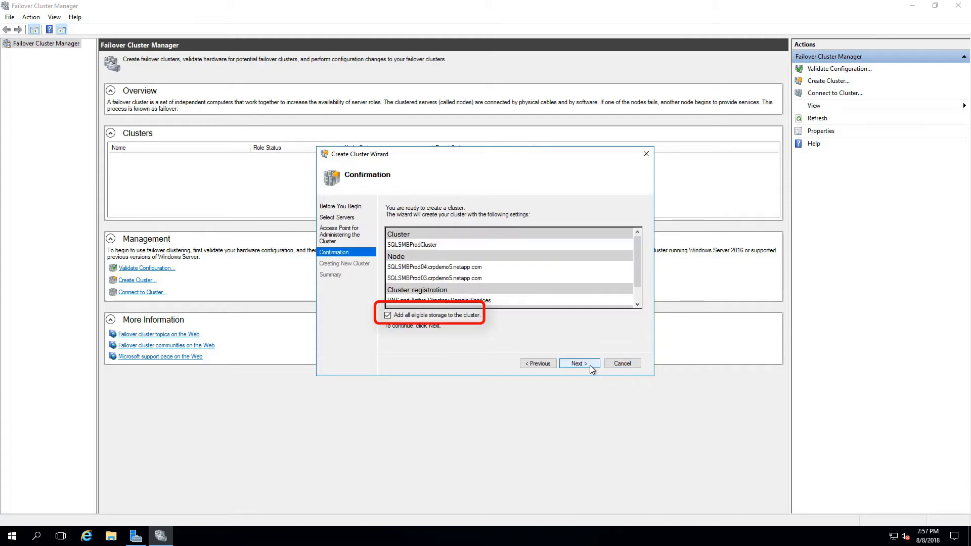
pyautogui.click(387, 315)
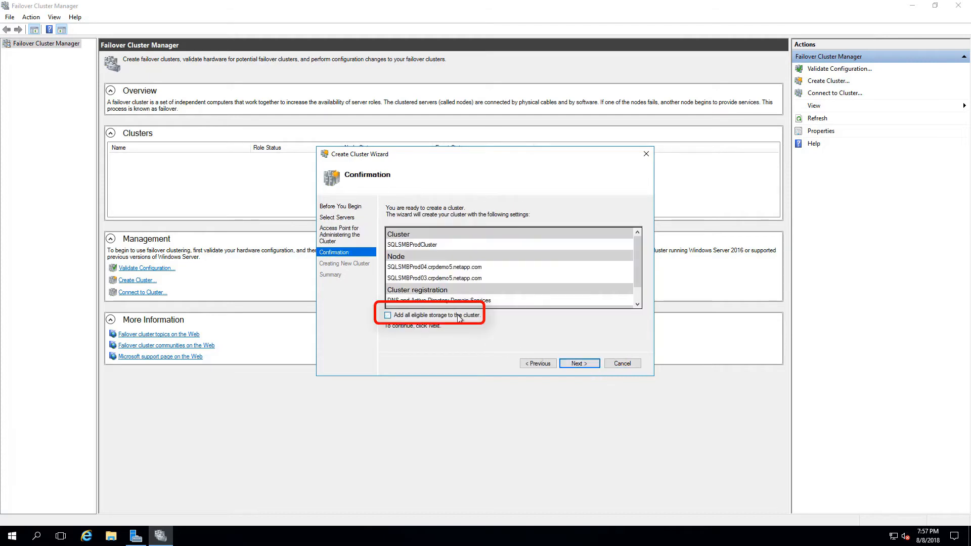
pyautogui.click(577, 363)
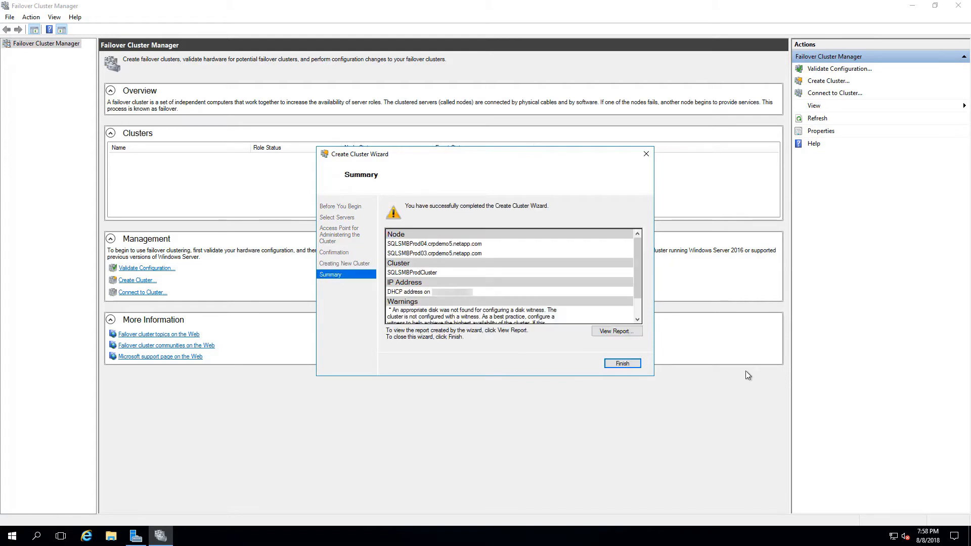
pyautogui.click(621, 363)
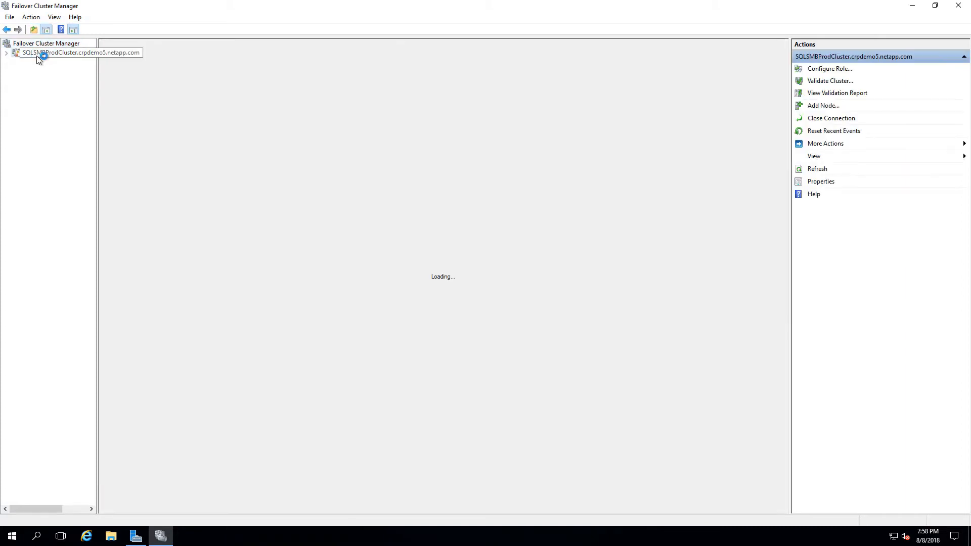
# Review the new cluster's Nodes, Roles and Storage views to confirm both nodes are up
pyautogui.click(40, 70)
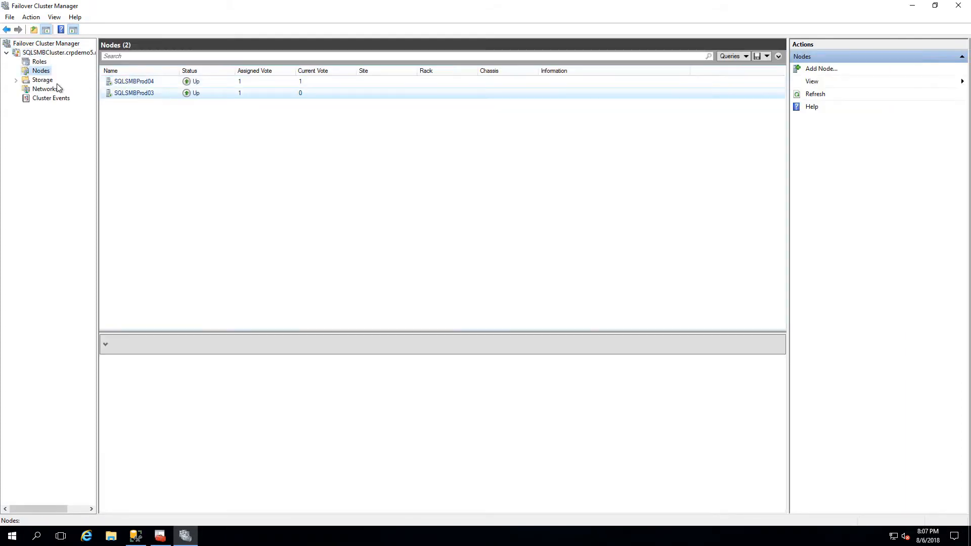
pyautogui.click(39, 61)
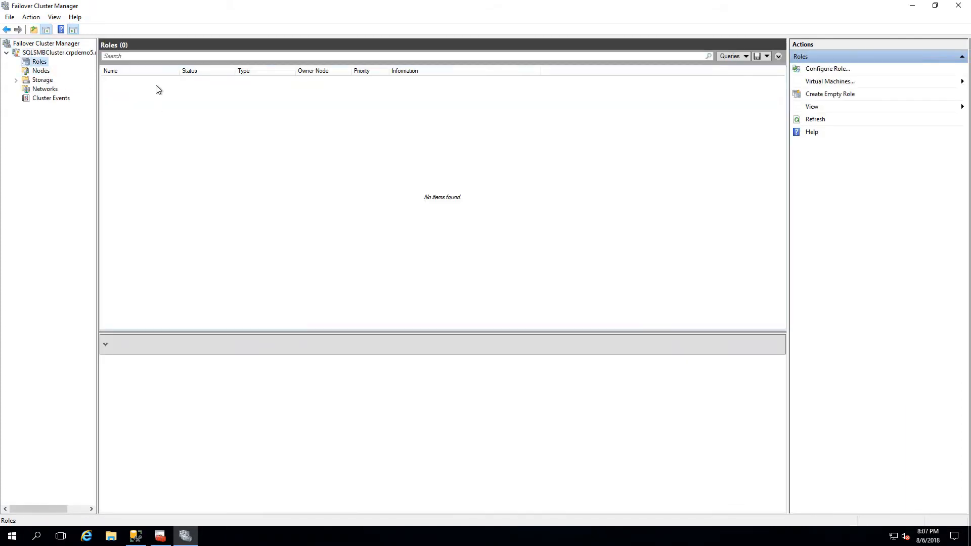
pyautogui.click(43, 80)
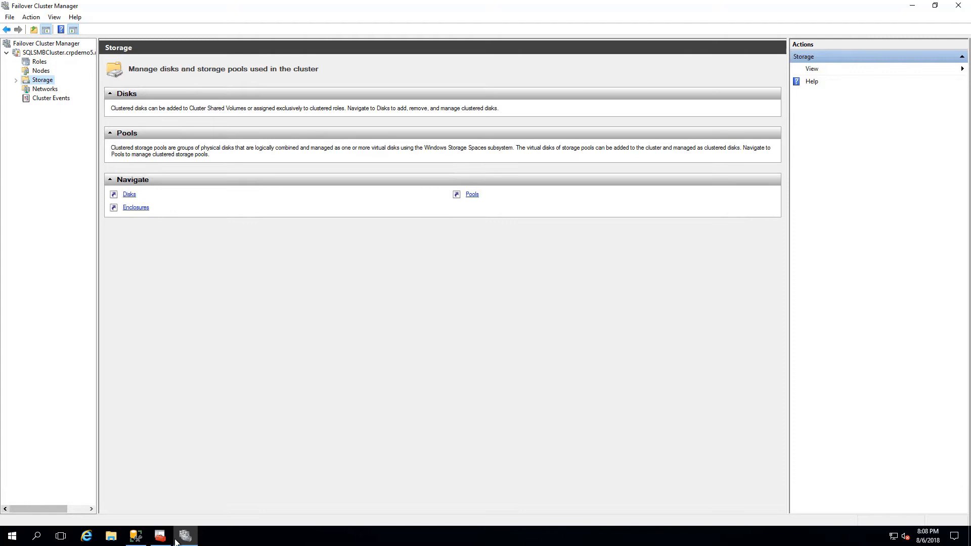
# Enable AlwaysOn Availability Groups in the SQL Server (MSSQLSERVER) service properties and accept the restart warning
pyautogui.click(160, 536)
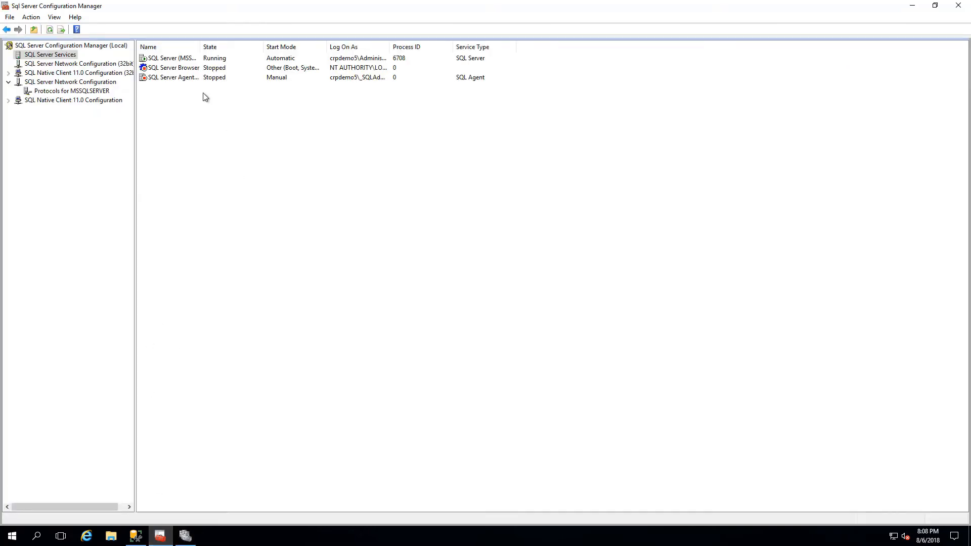
pyautogui.rightClick(170, 58)
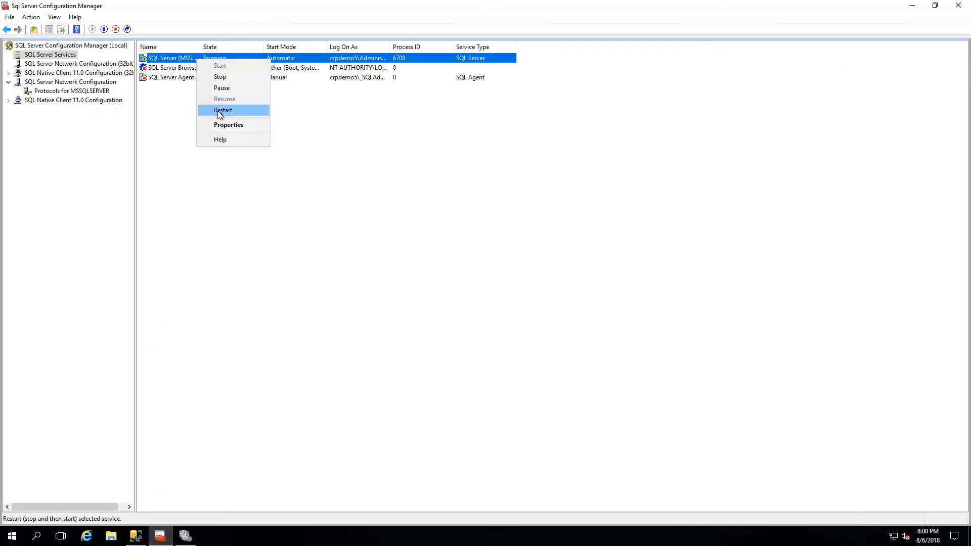
pyautogui.click(228, 125)
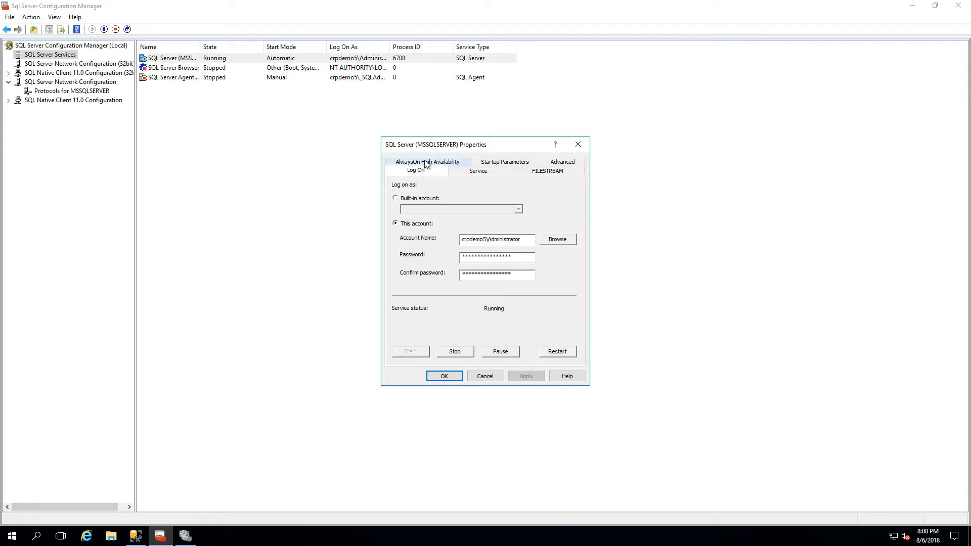
pyautogui.click(427, 162)
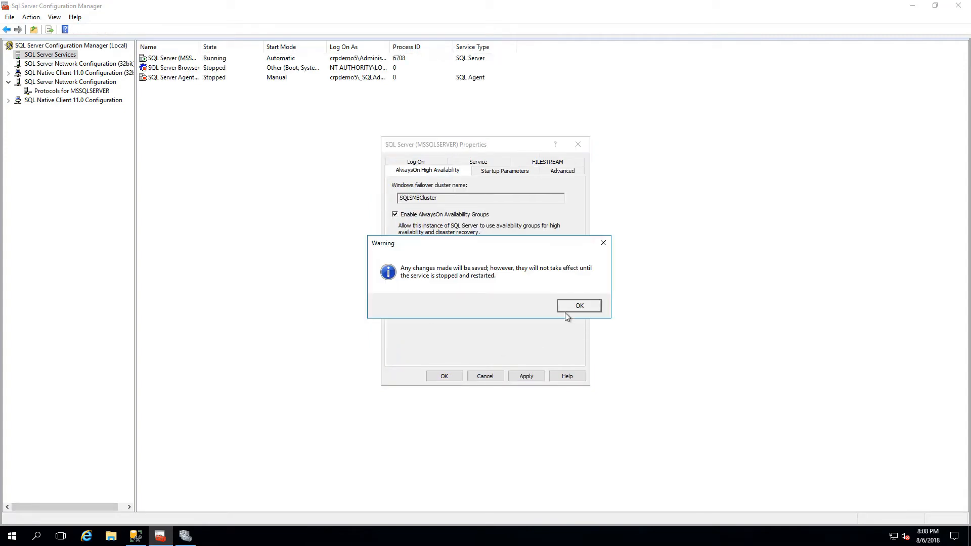
pyautogui.click(579, 305)
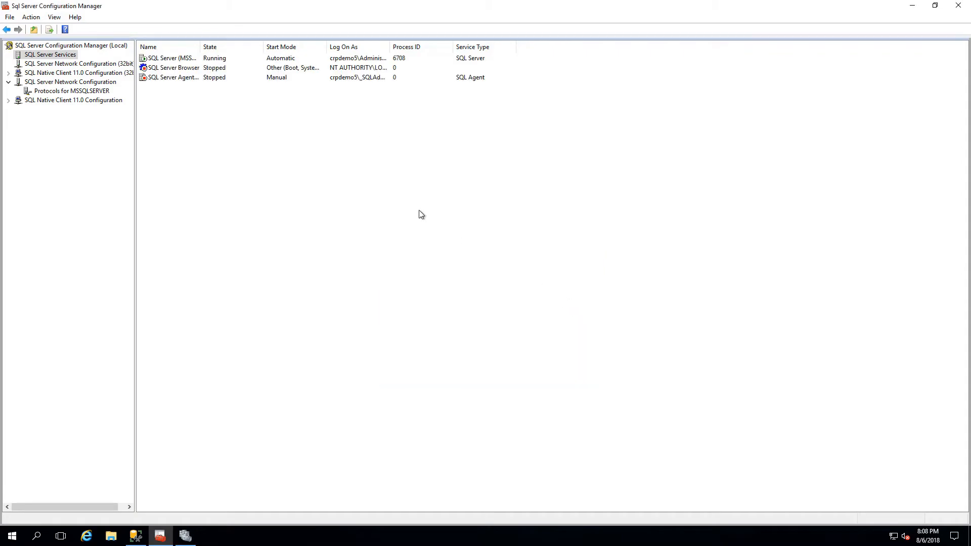
# Restart the SQL Server service so the Always On setting takes effect
pyautogui.rightClick(168, 58)
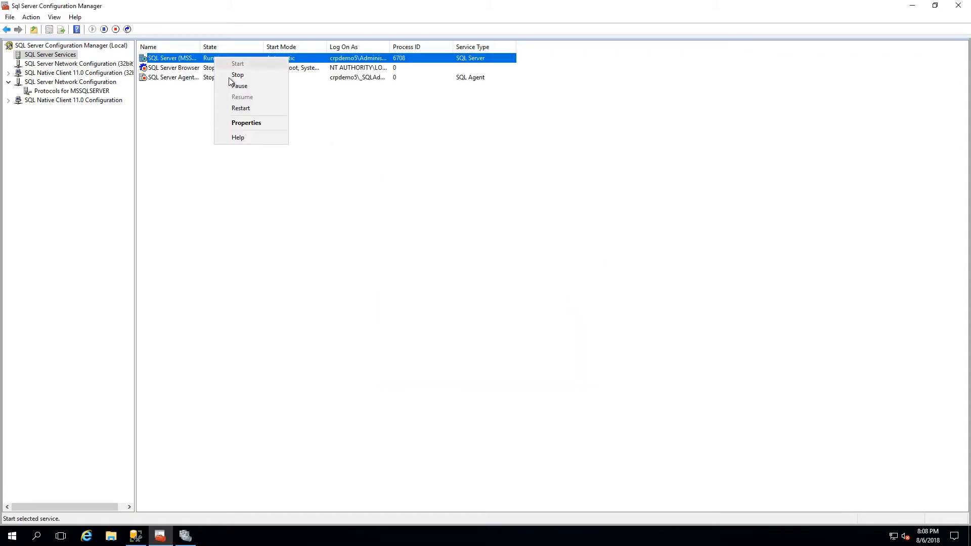
pyautogui.click(237, 74)
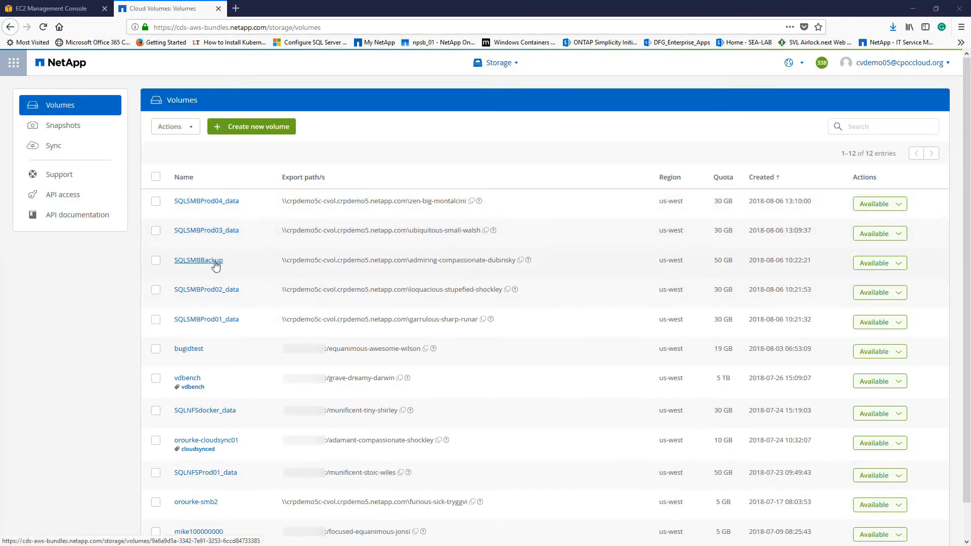
pyautogui.moveTo(29, 502)
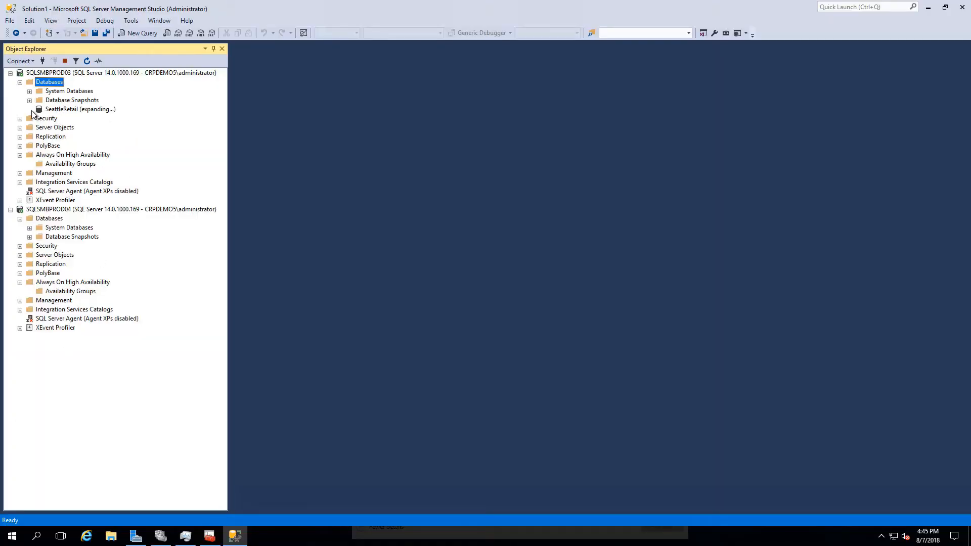
# Review SeattleRetail's file paths on the NetApp SMB share, then run the backup script to the admiring-compassionate-dubinsky share
pyautogui.rightClick(60, 109)
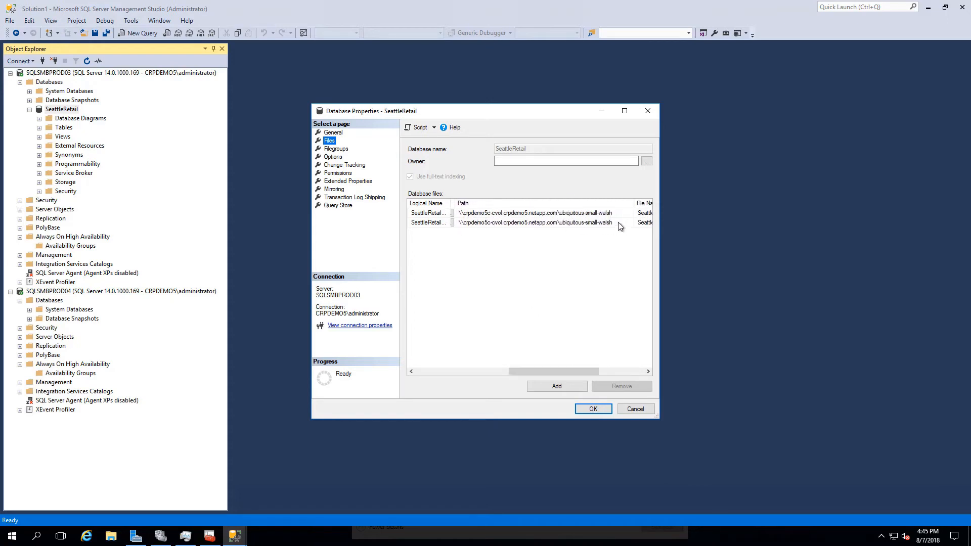
pyautogui.moveTo(605, 230)
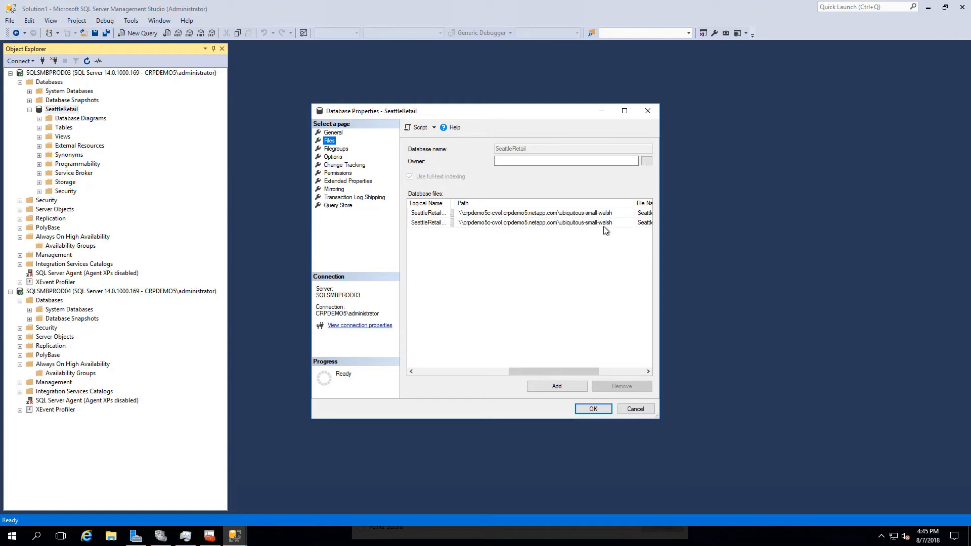
pyautogui.click(591, 409)
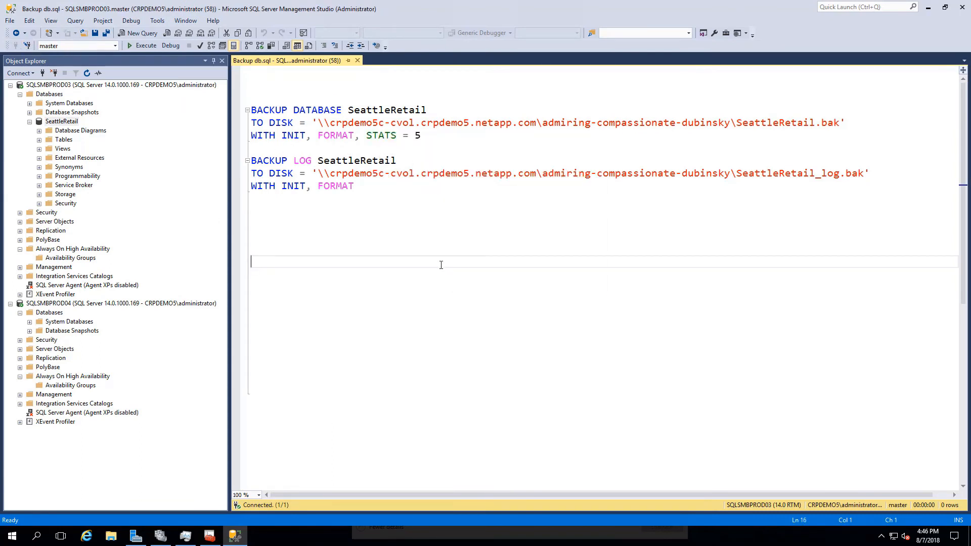
pyautogui.click(143, 46)
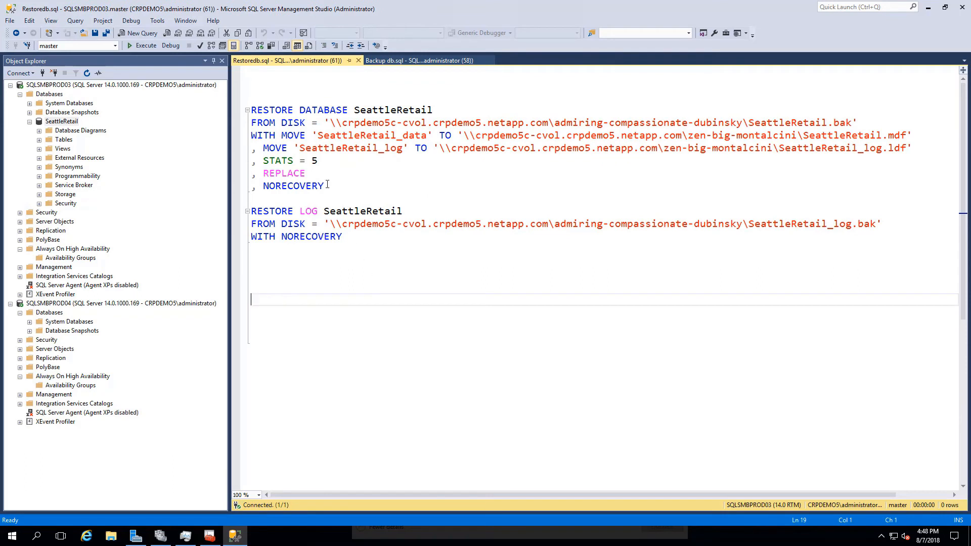
# Connect Restoredb.sql to SQLSMBPROD04 and execute the NORECOVERY restore of SeattleRetail
pyautogui.doubleClick(293, 186)
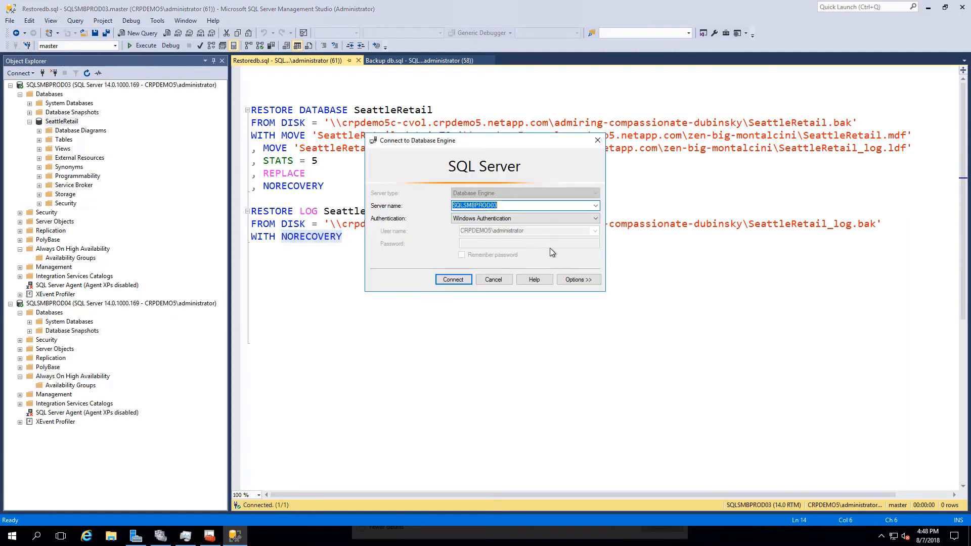
pyautogui.write('SQLSMBPROD04')
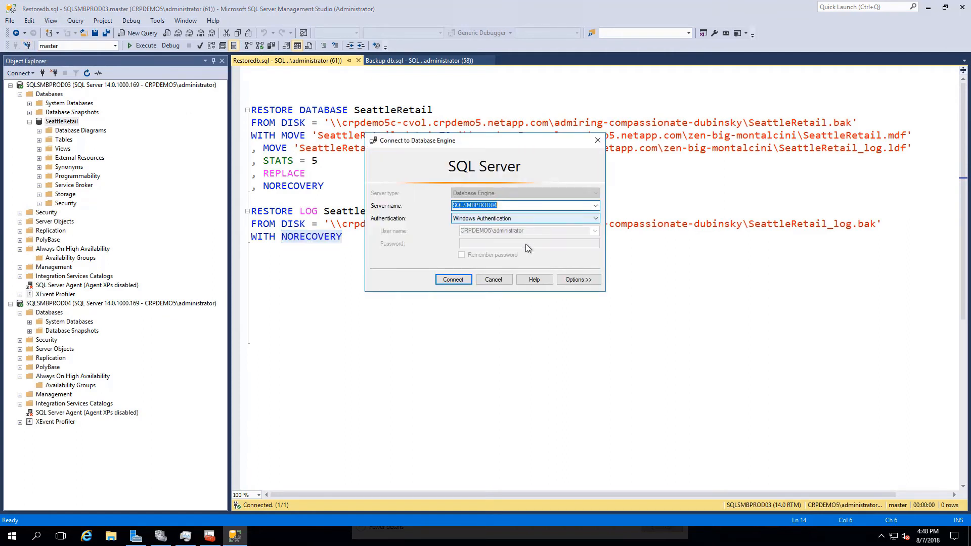
pyautogui.click(453, 279)
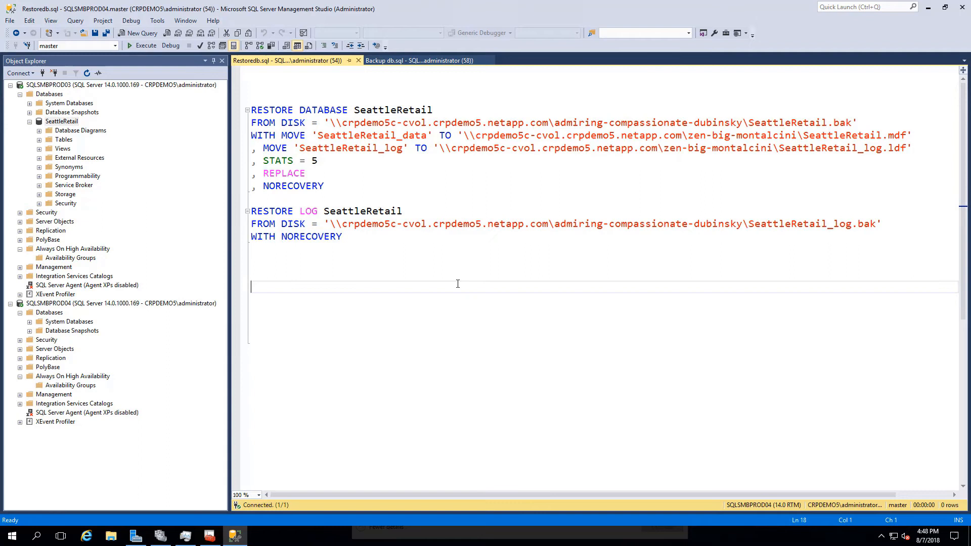
pyautogui.click(145, 45)
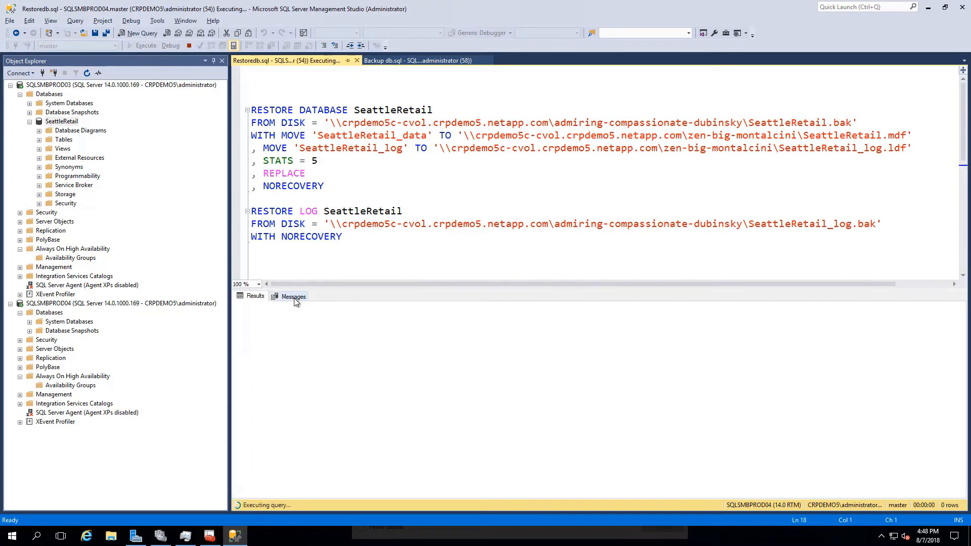
pyautogui.click(293, 296)
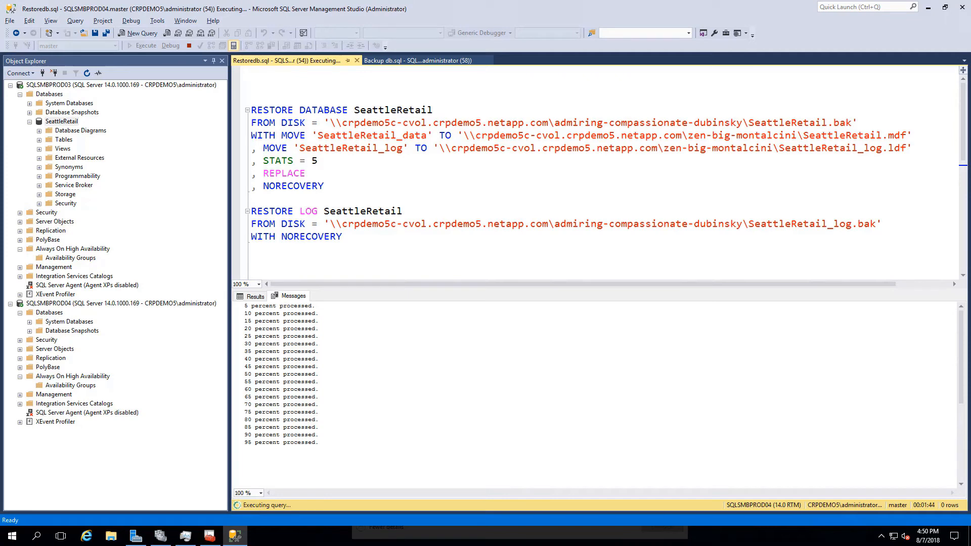
# Refresh Databases on SQLSMBPROD04 to show SeattleRetail restoring, then begin a new availability group
pyautogui.rightClick(48, 312)
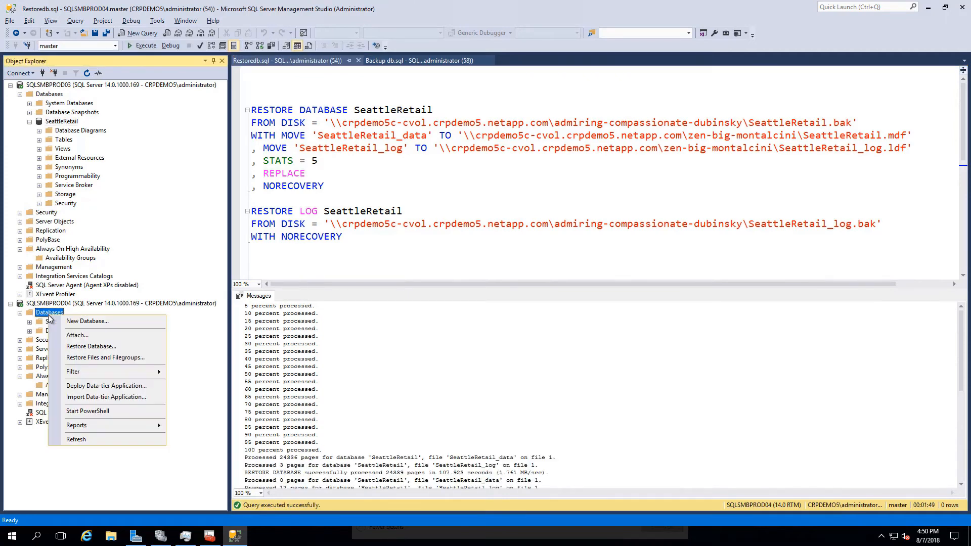
pyautogui.click(76, 439)
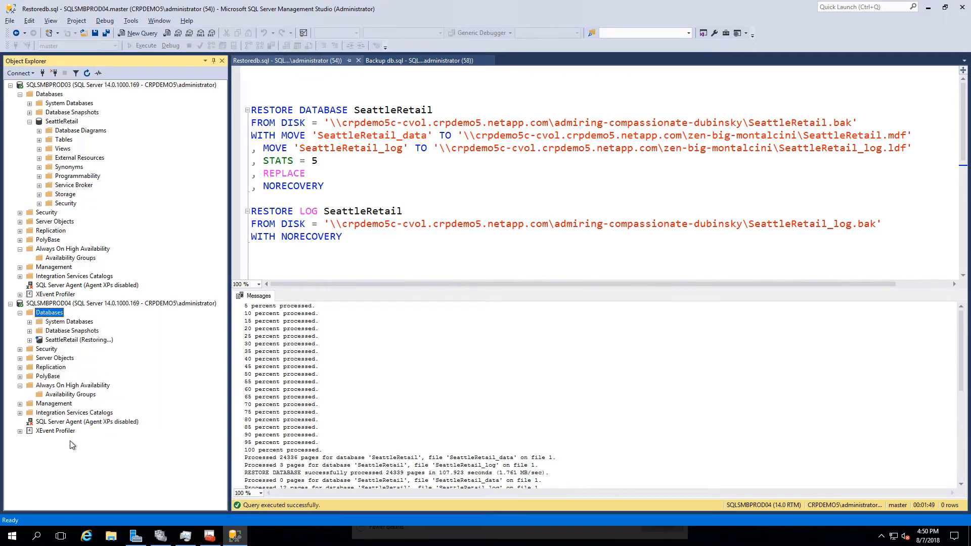
pyautogui.click(72, 249)
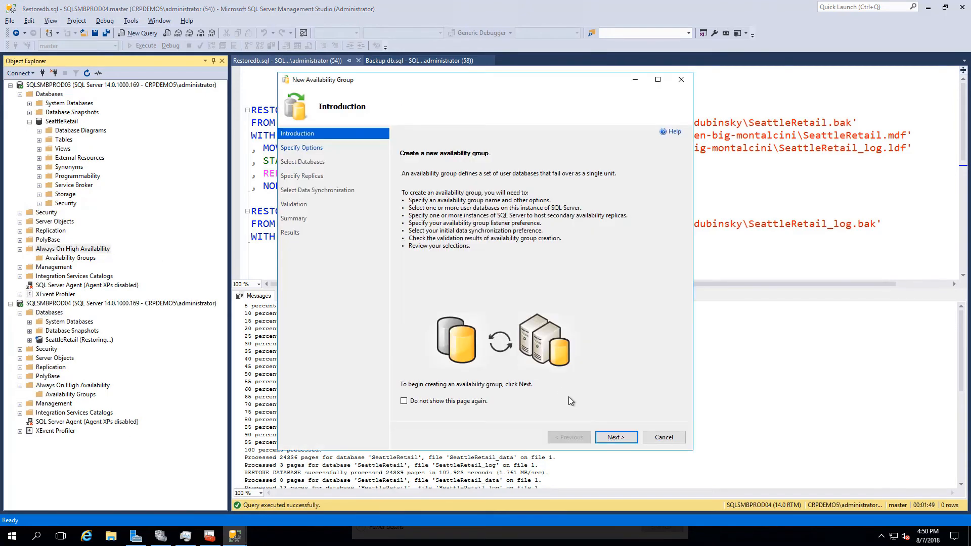
# Name the group starting with SQL and include SeattleRetail as its database
pyautogui.click(616, 437)
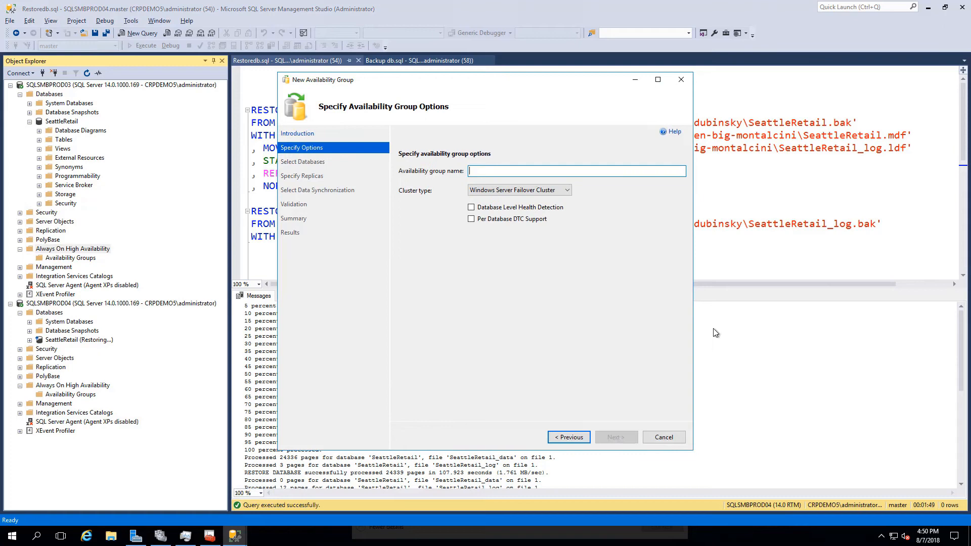
pyautogui.write('SQLSMB-AG')
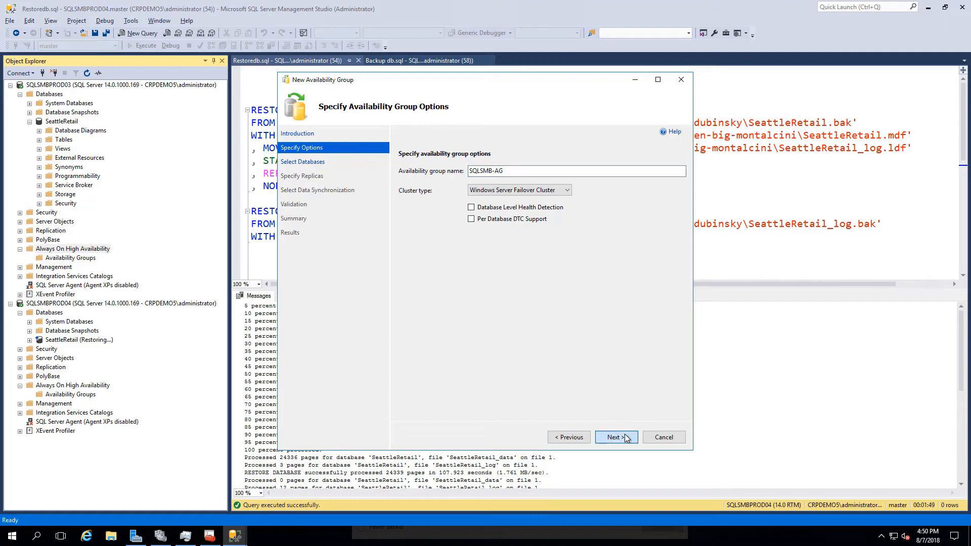
pyautogui.click(615, 437)
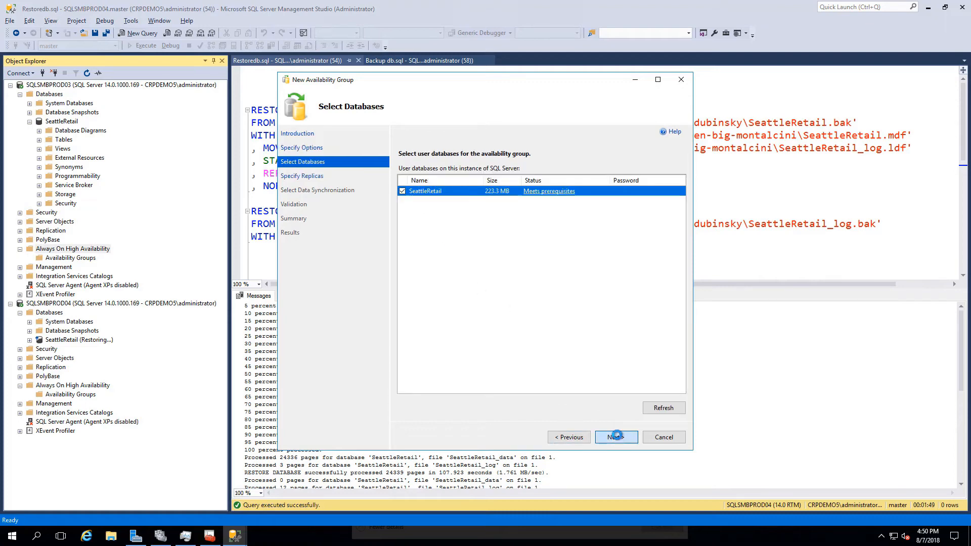
pyautogui.click(615, 437)
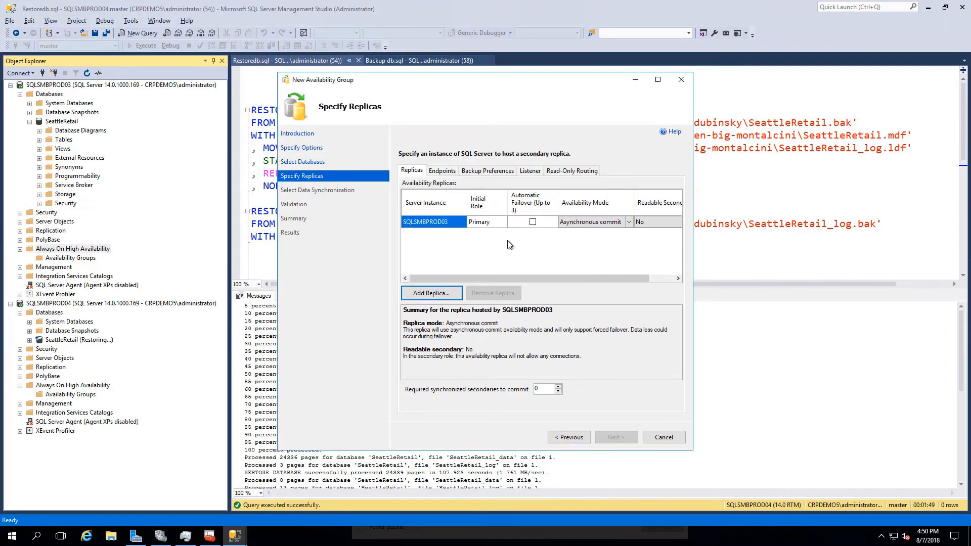
# Set SQLSMBPROD04 to automatic failover with synchronous commit and make both replicas readable secondaries
pyautogui.click(431, 292)
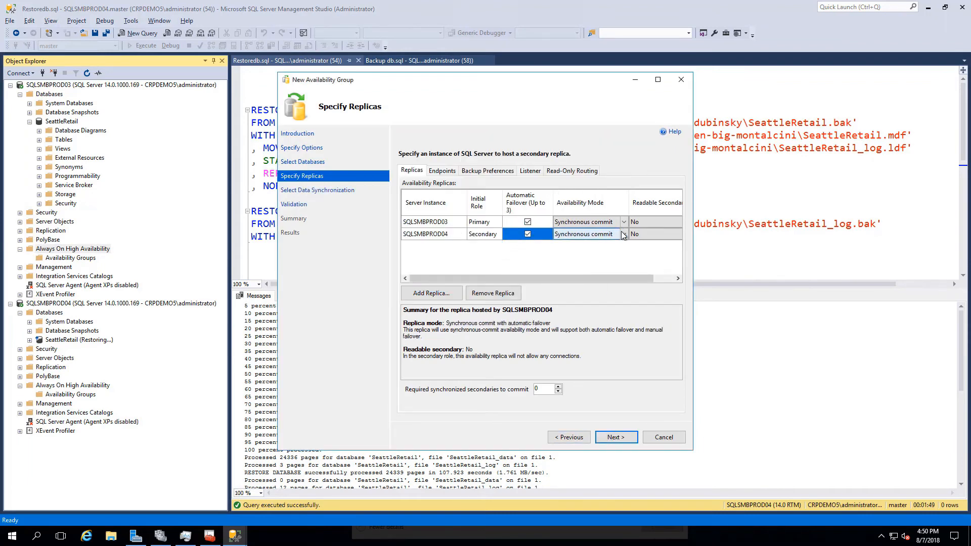
pyautogui.moveTo(539, 278); pyautogui.dragTo(615, 278)
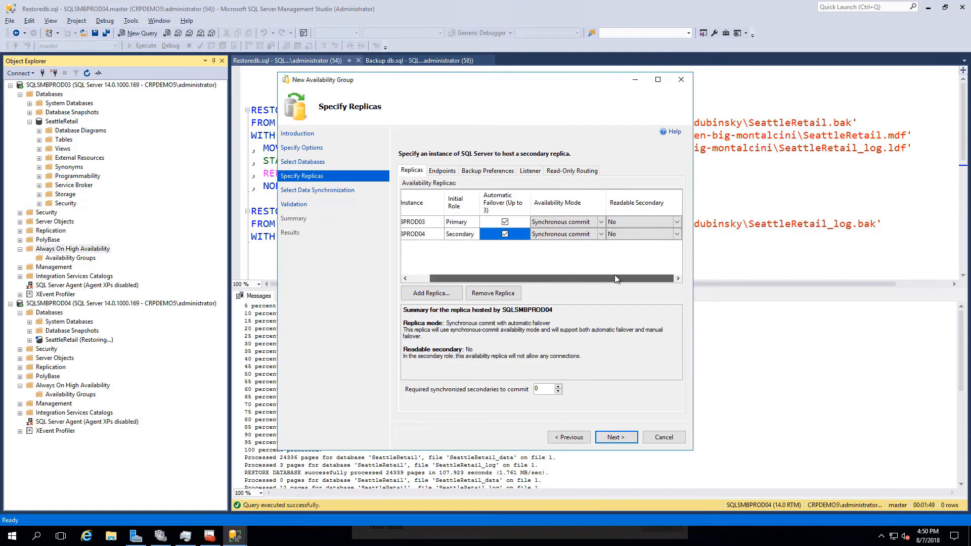
pyautogui.click(643, 222)
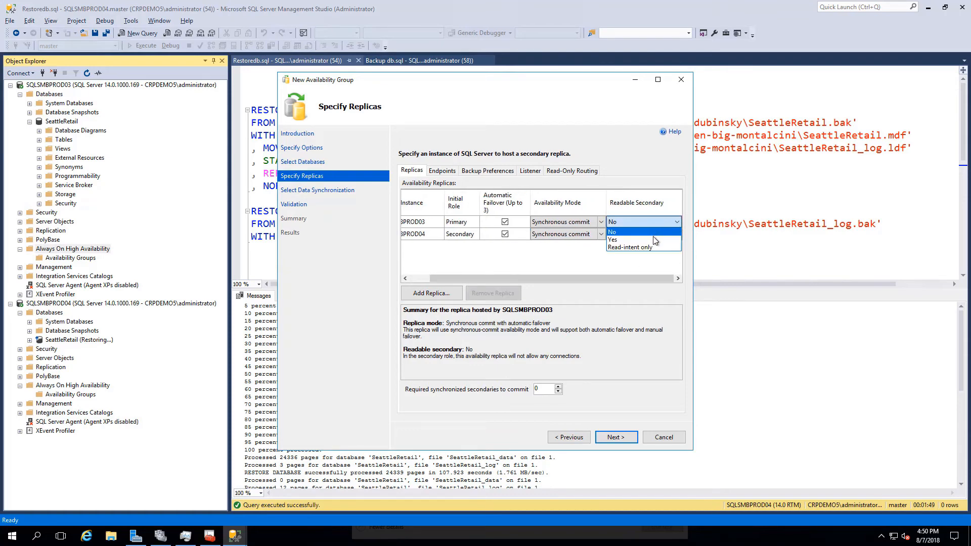
pyautogui.click(611, 239)
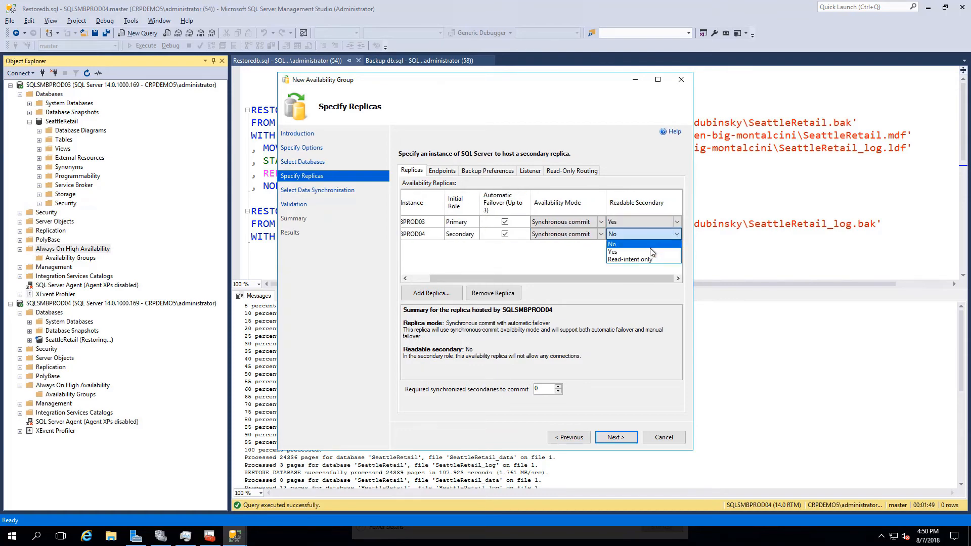
pyautogui.click(613, 252)
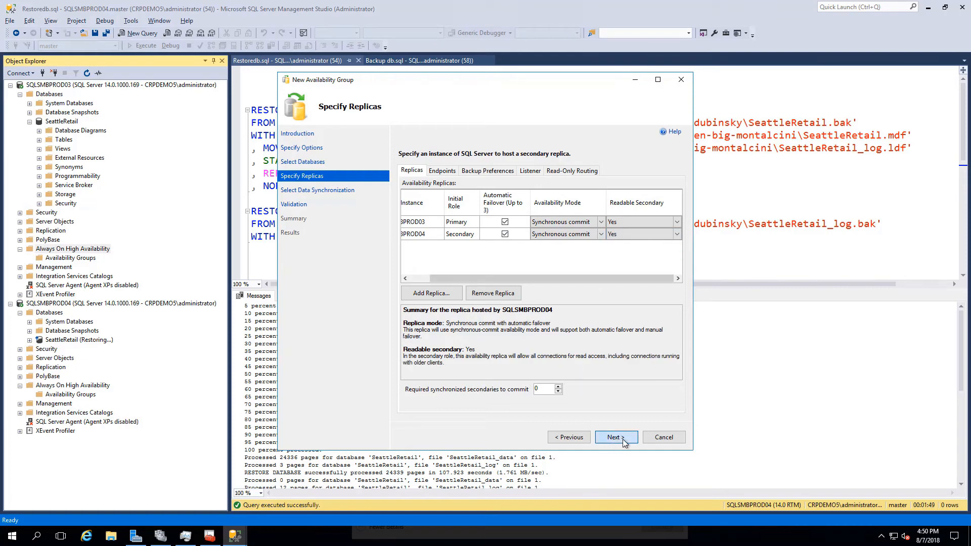
# Choose Join only synchronization, pass validation and finish creating SQLSMB-AG
pyautogui.click(616, 436)
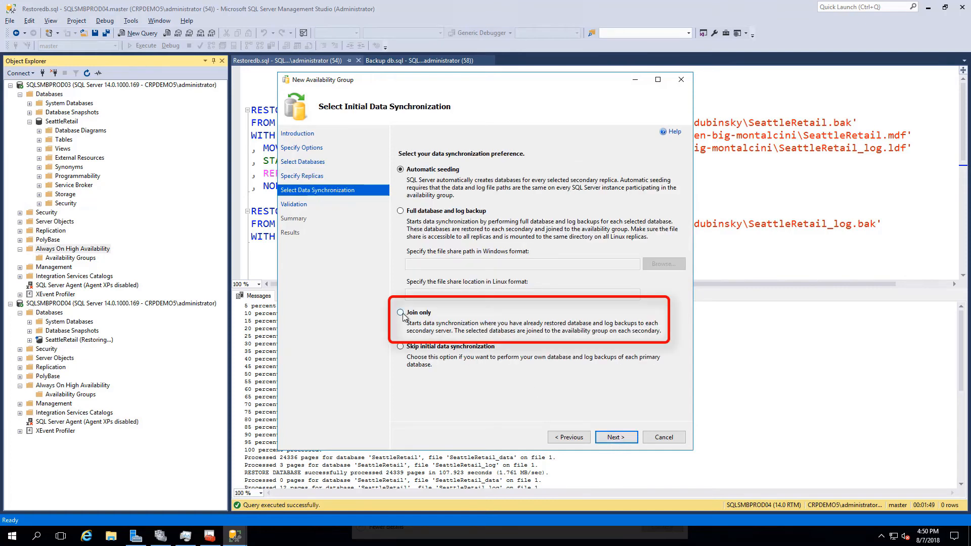
pyautogui.click(400, 313)
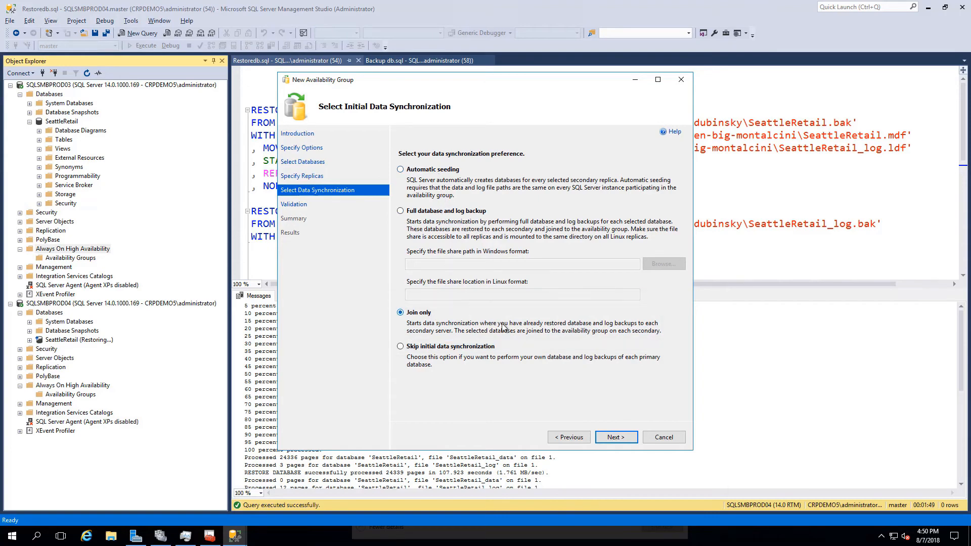
pyautogui.click(615, 436)
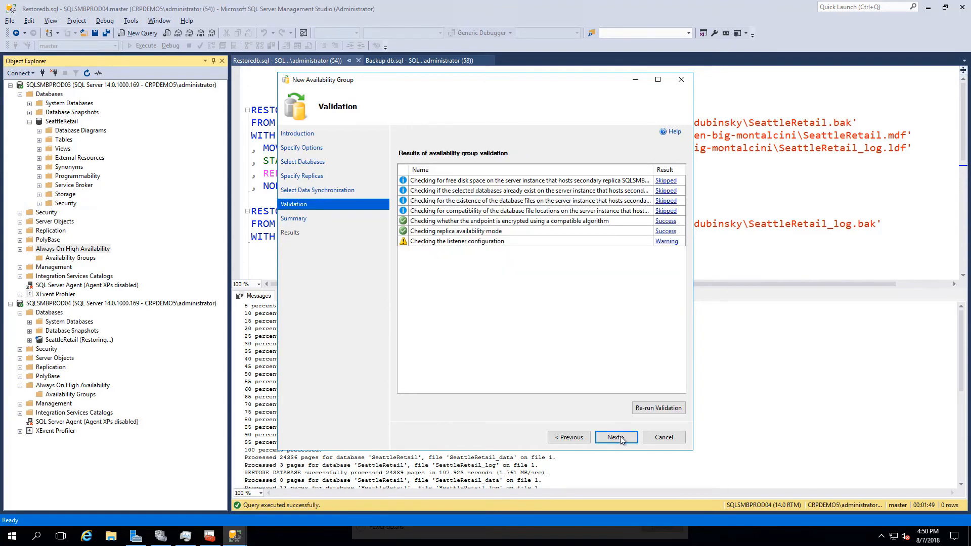
pyautogui.click(616, 437)
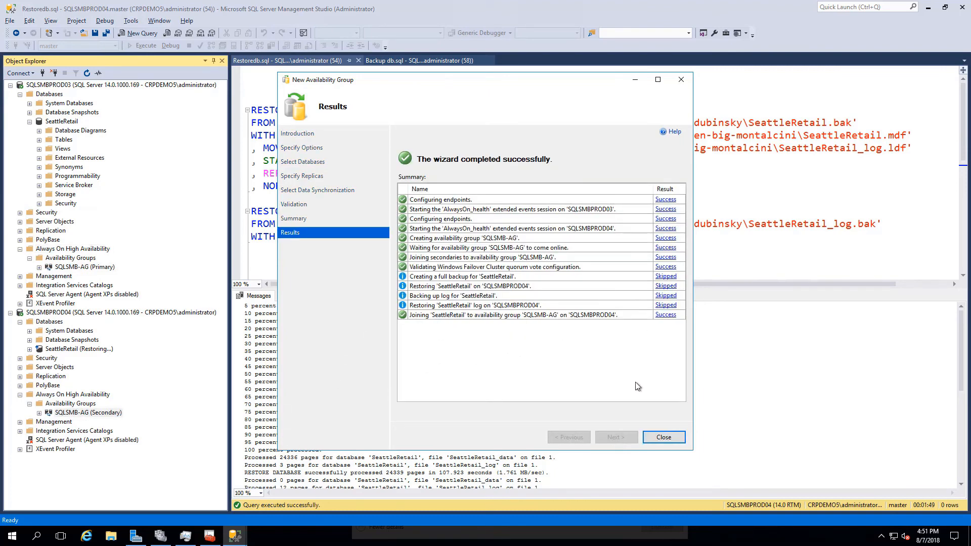
pyautogui.click(662, 437)
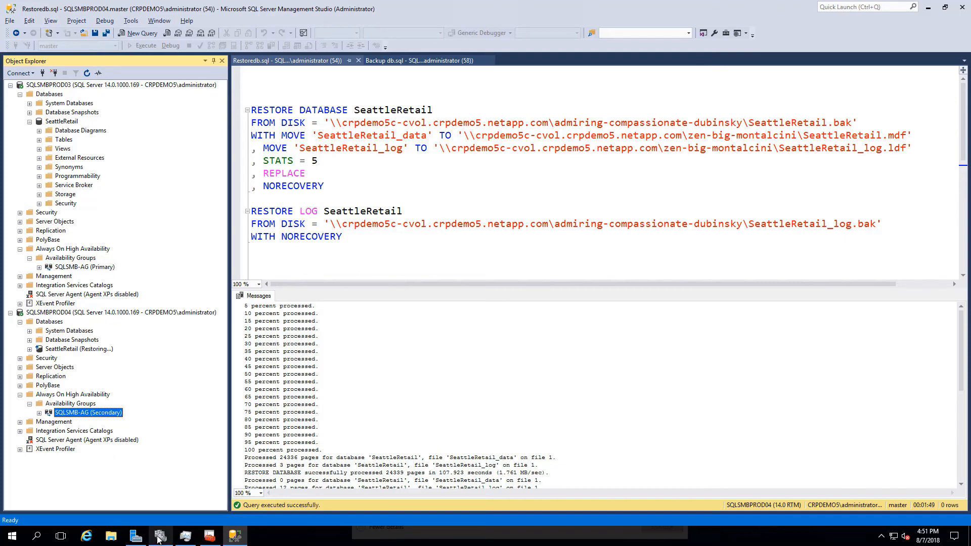
# Start a manual failover of availability group SQLSMB-AG from SQLSMBPROD03
pyautogui.click(161, 536)
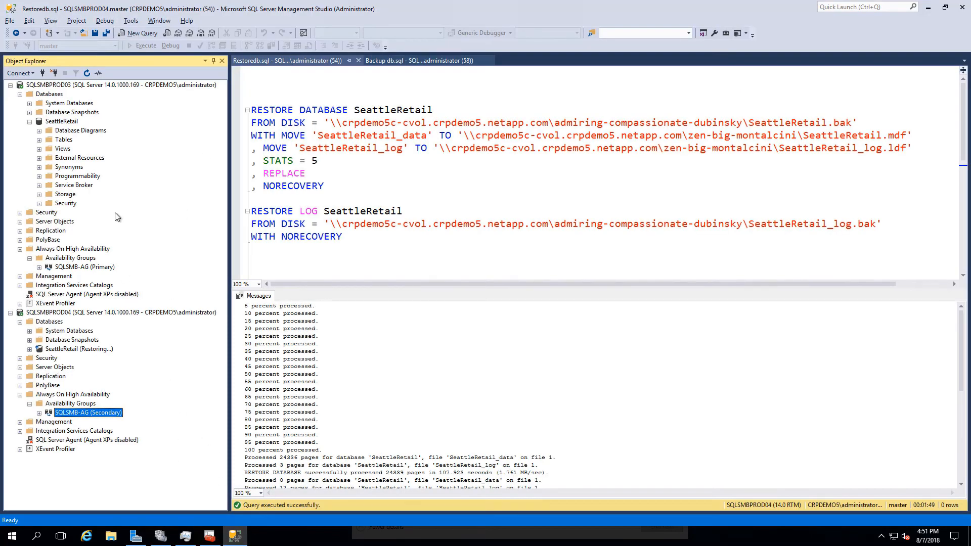
pyautogui.rightClick(81, 266)
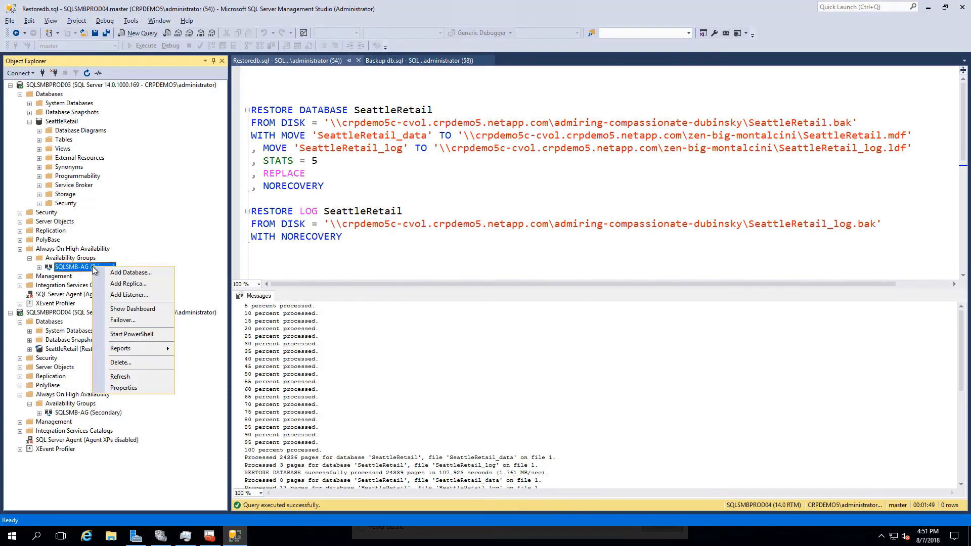
pyautogui.click(125, 321)
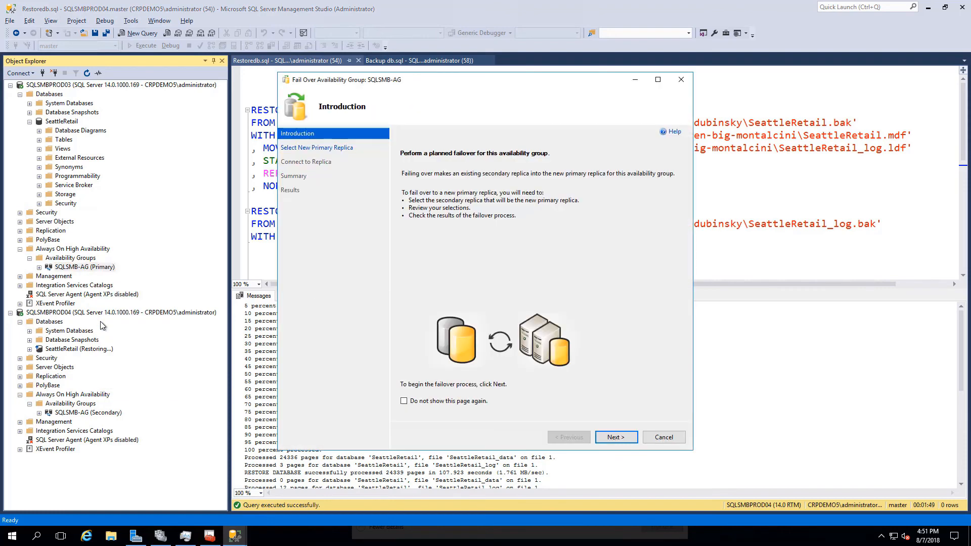
pyautogui.click(615, 437)
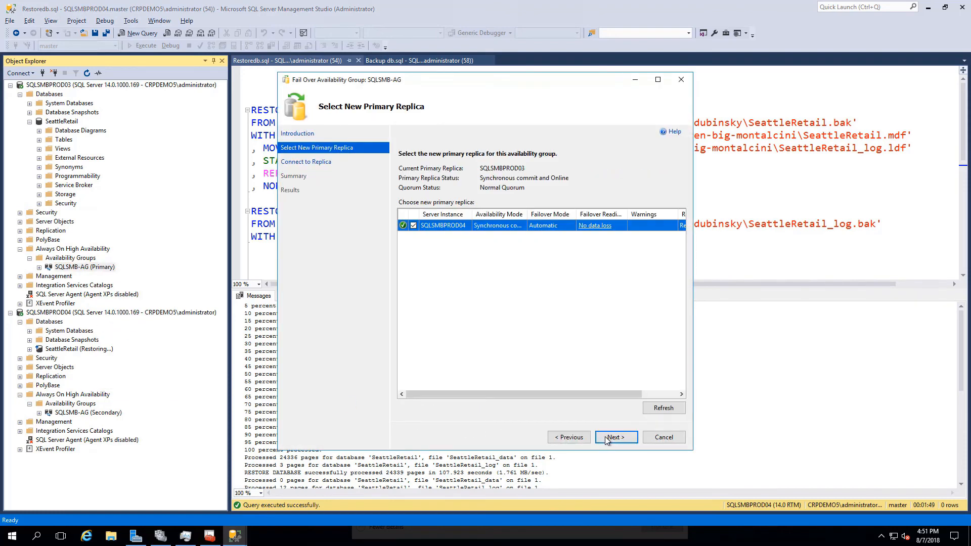
# Connect to SQLSMBPROD04 as the new primary and complete the failover
pyautogui.click(615, 437)
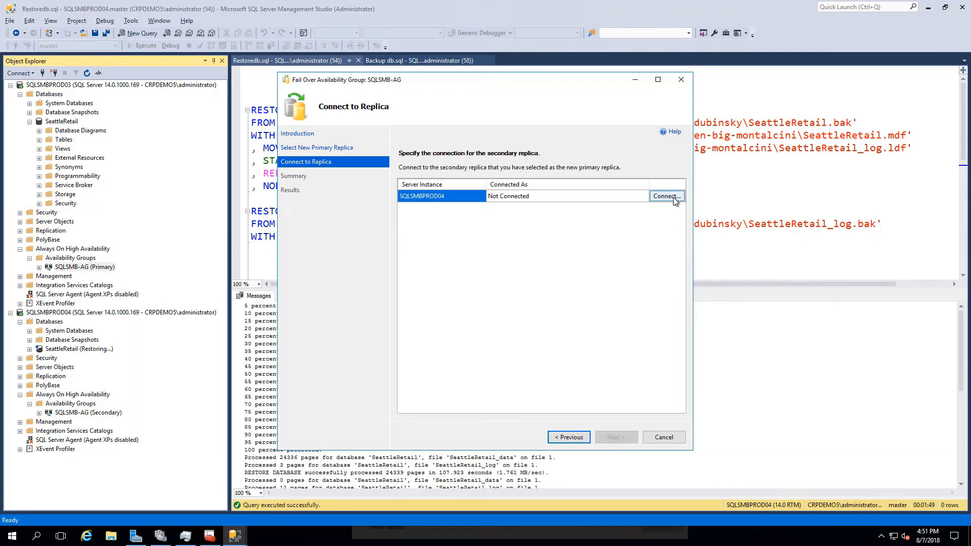
pyautogui.click(667, 195)
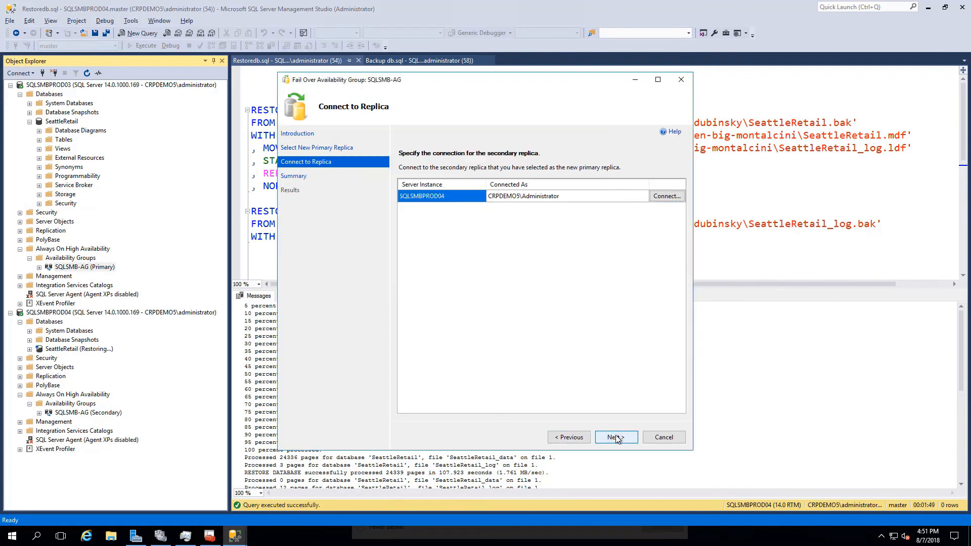
pyautogui.click(616, 437)
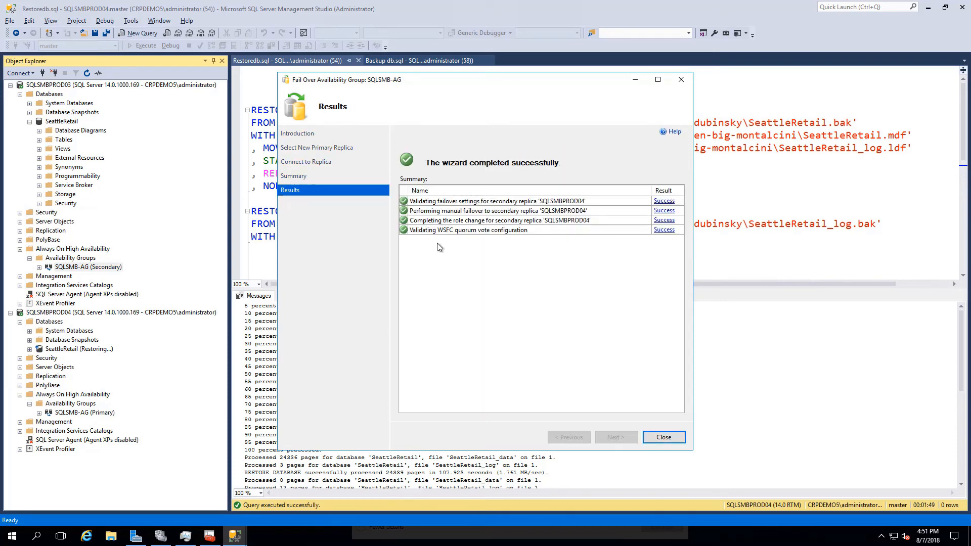
pyautogui.click(662, 437)
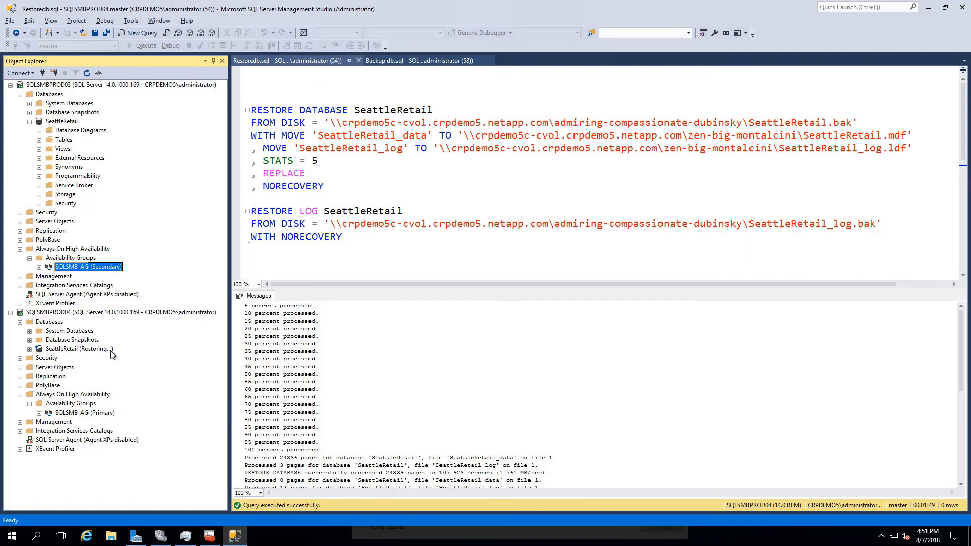
pyautogui.moveTo(111, 353)
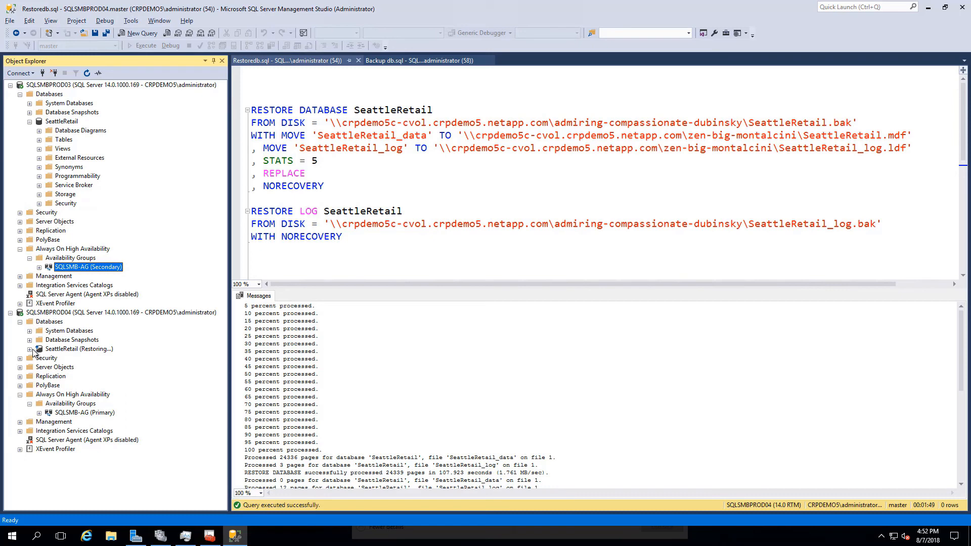
# Delete the dbo.ErrorLog table from SeattleRetail on SQLSMBPROD04
pyautogui.click(29, 349)
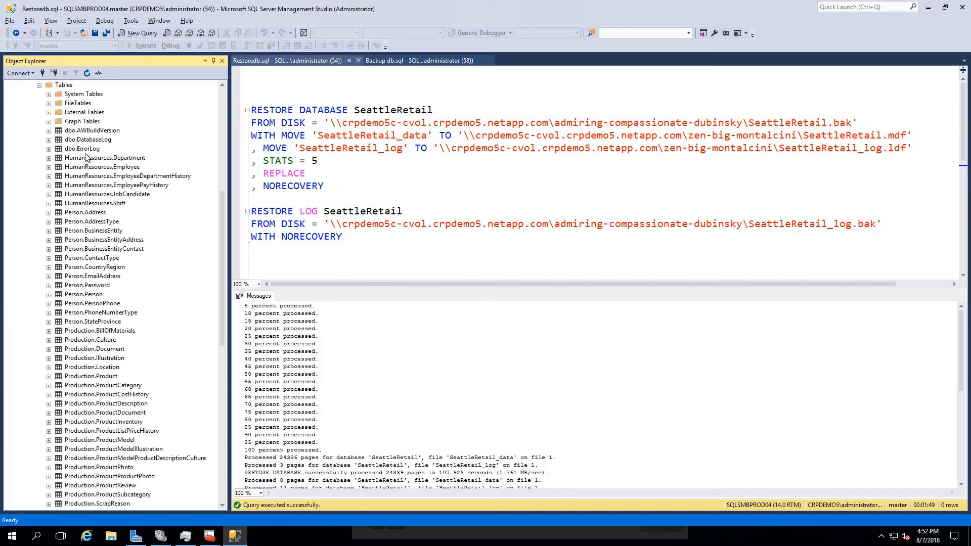
pyautogui.rightClick(82, 149)
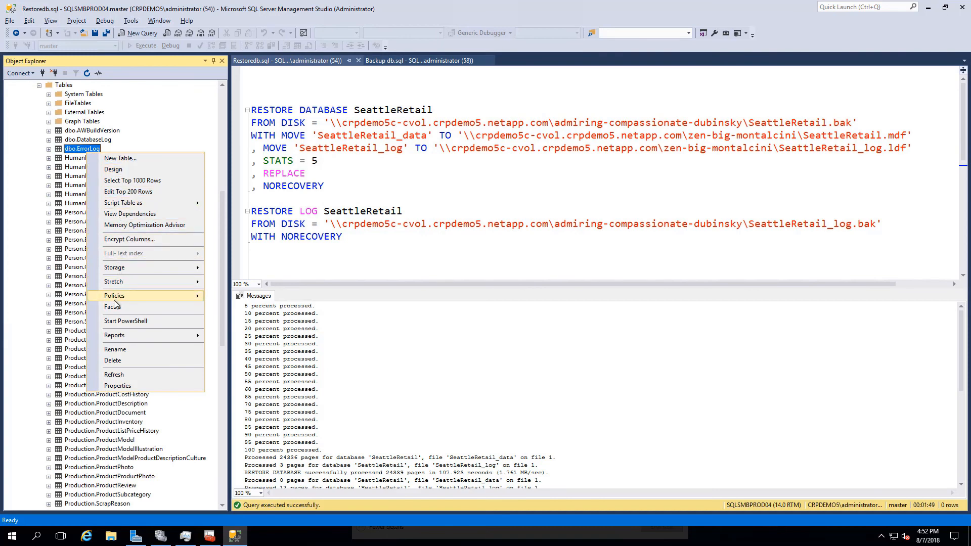
pyautogui.click(112, 360)
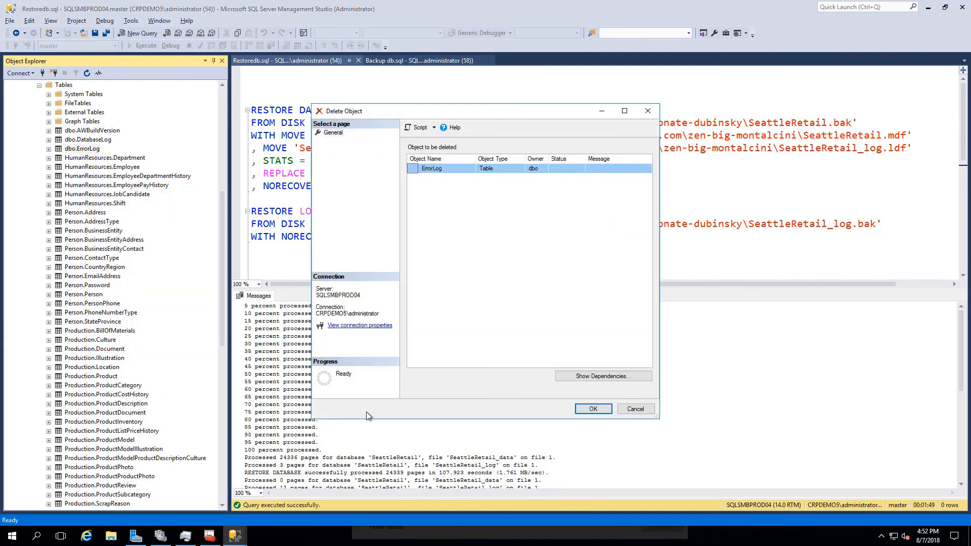
pyautogui.click(591, 409)
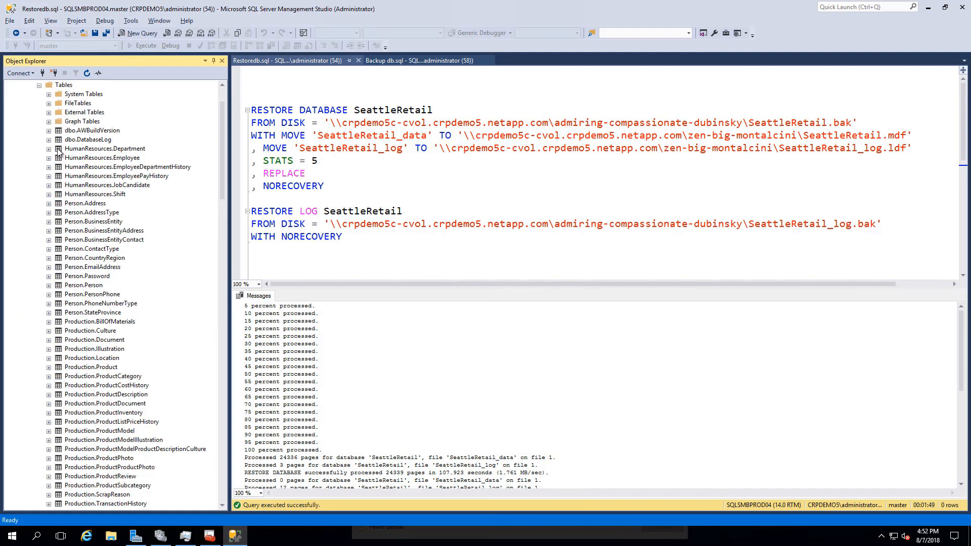
pyautogui.moveTo(46, 244)
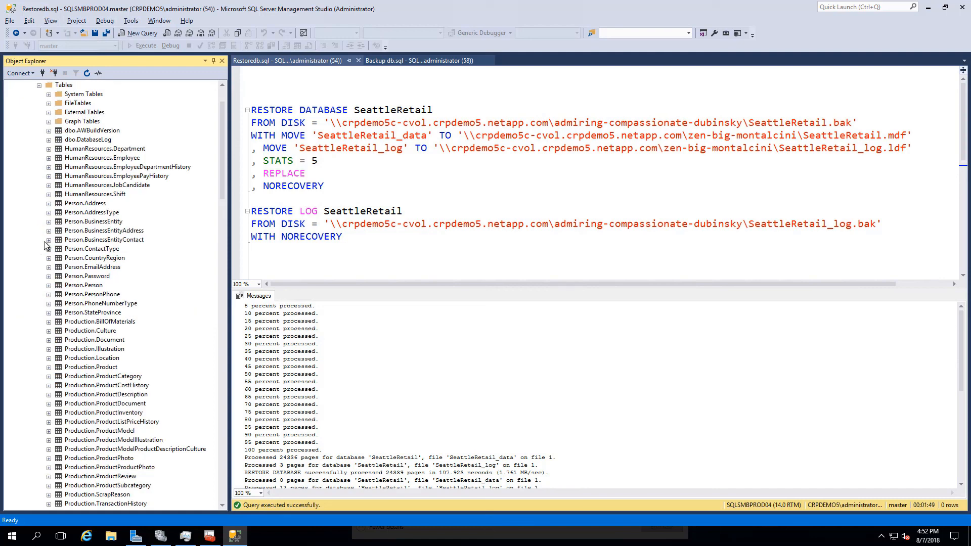